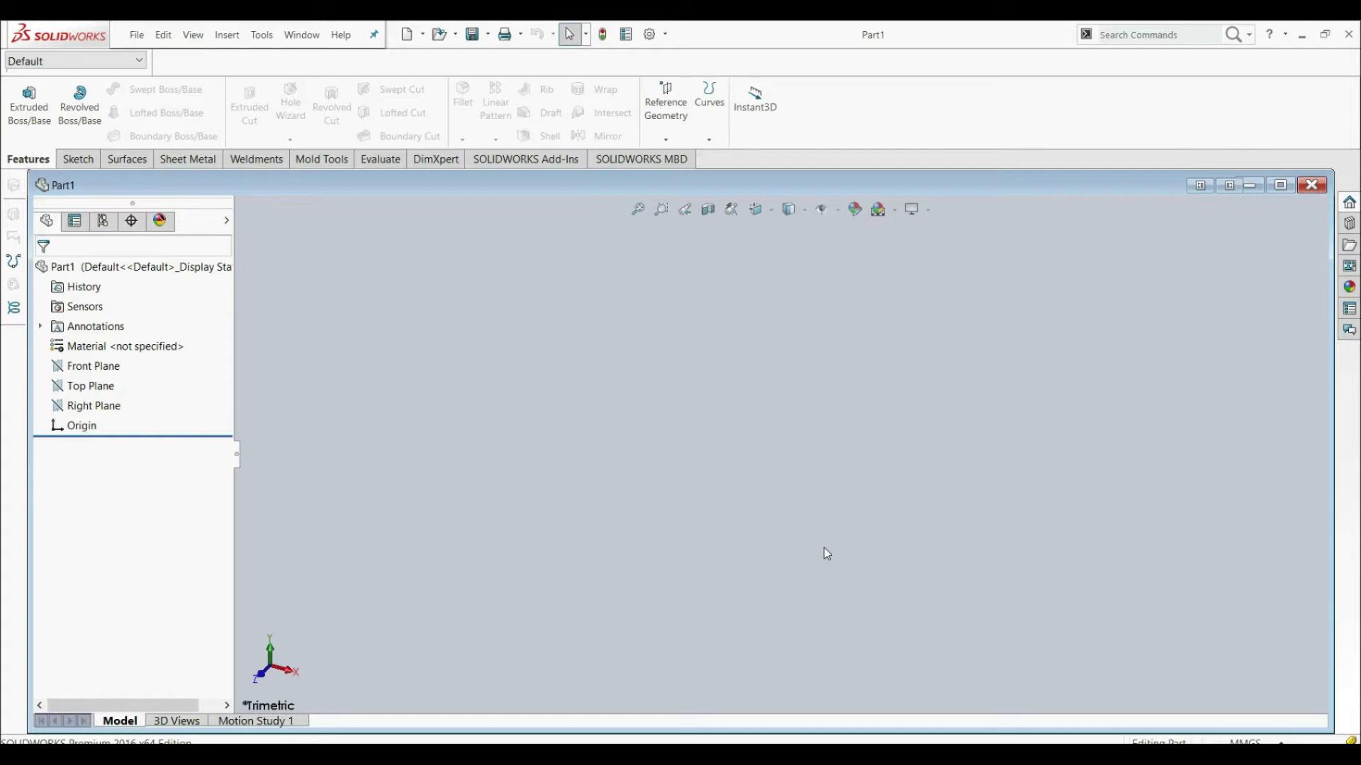
mouse_move(409, 503)
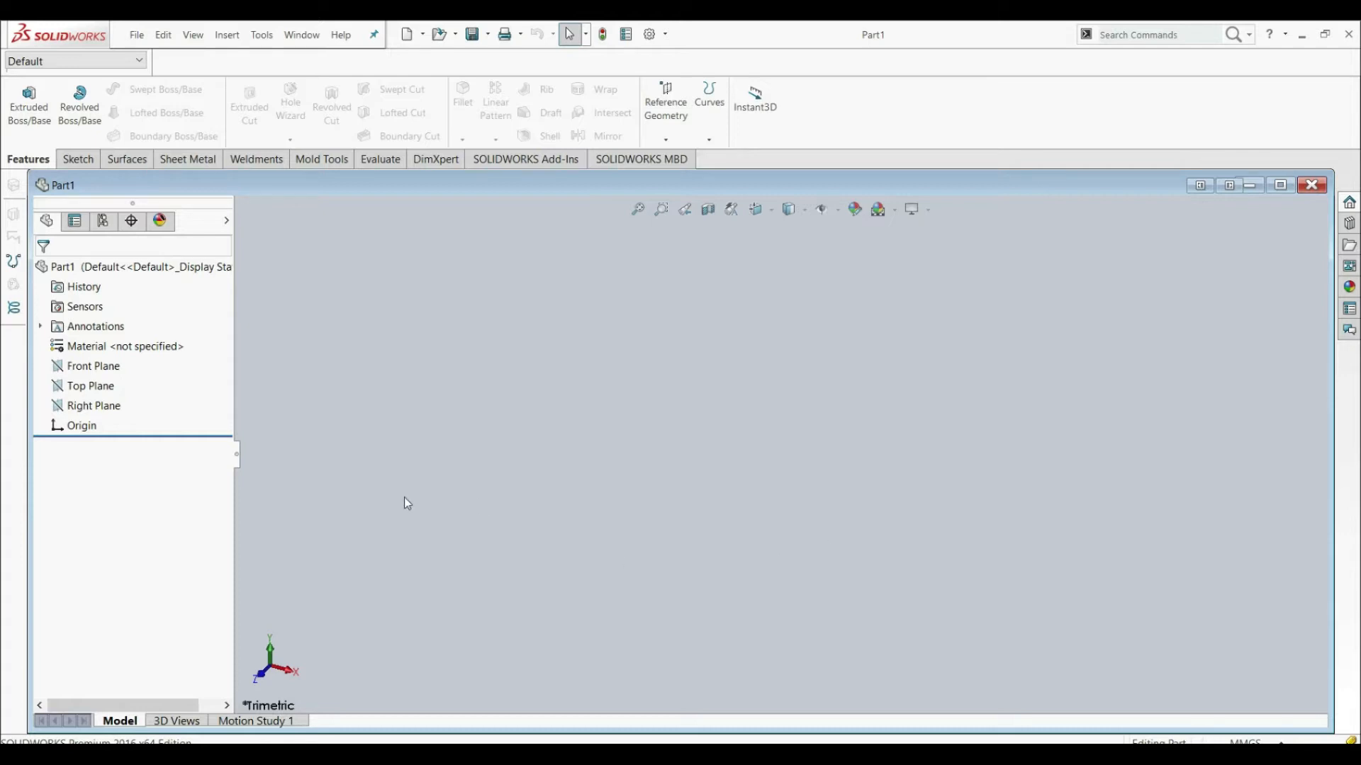
Sketch a center rectangle from the origin on the Top Plane, dimensioned 100 × 50 mm, and exit
left_click(90, 385)
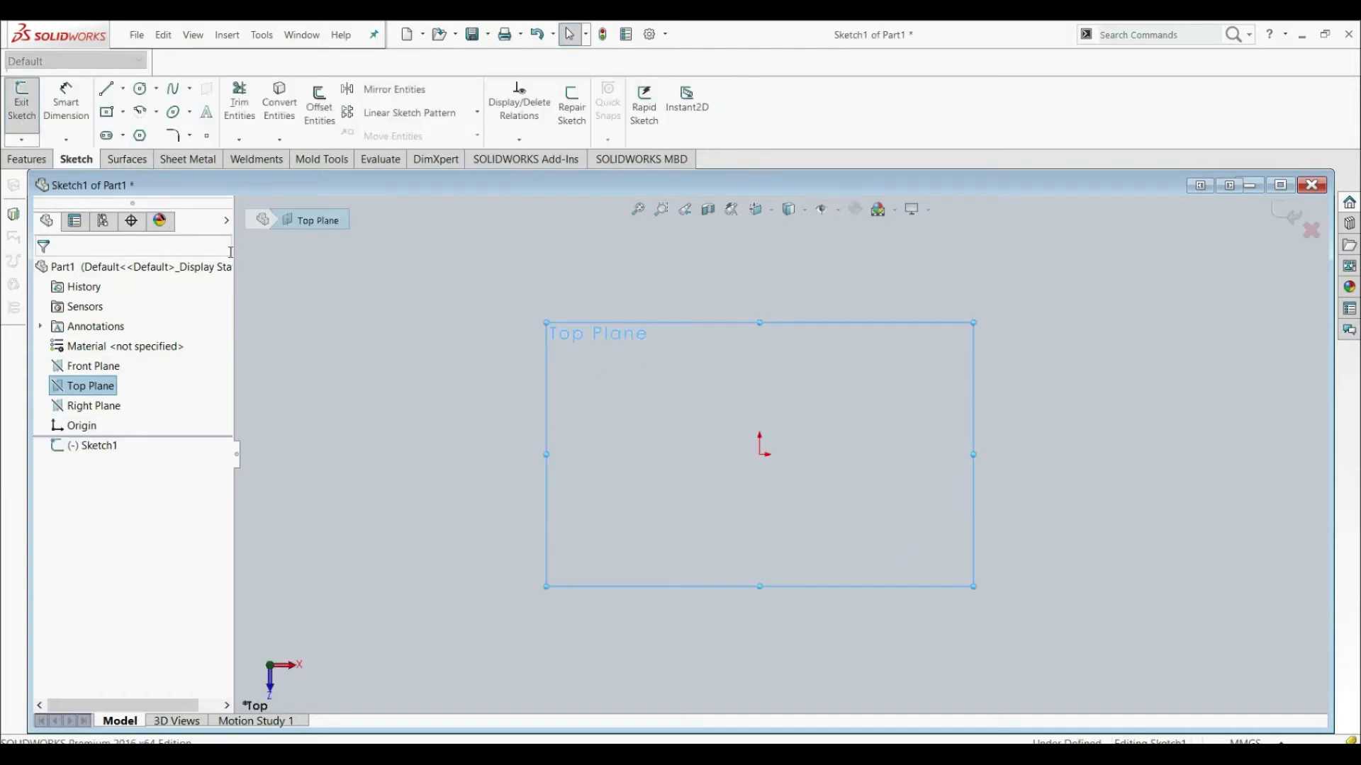
mouse_move(107, 112)
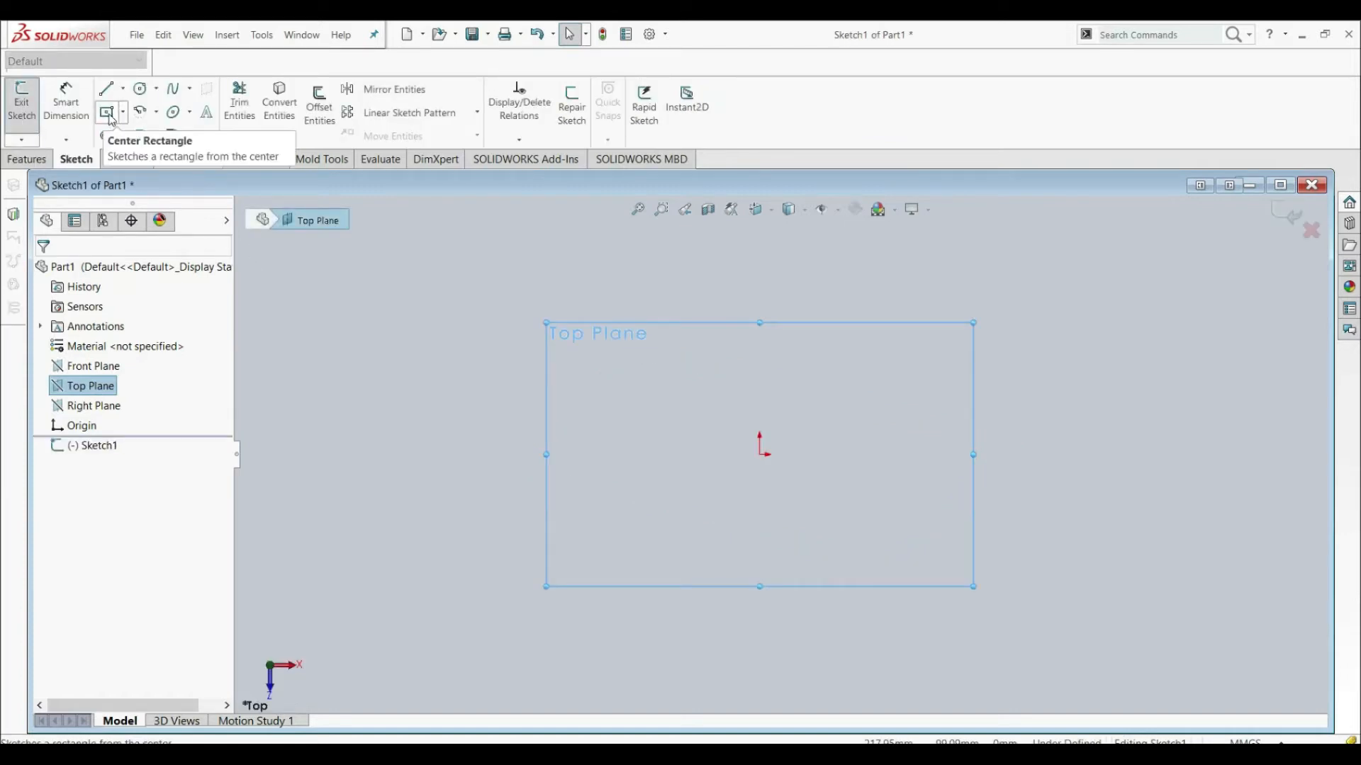
left_click(107, 113)
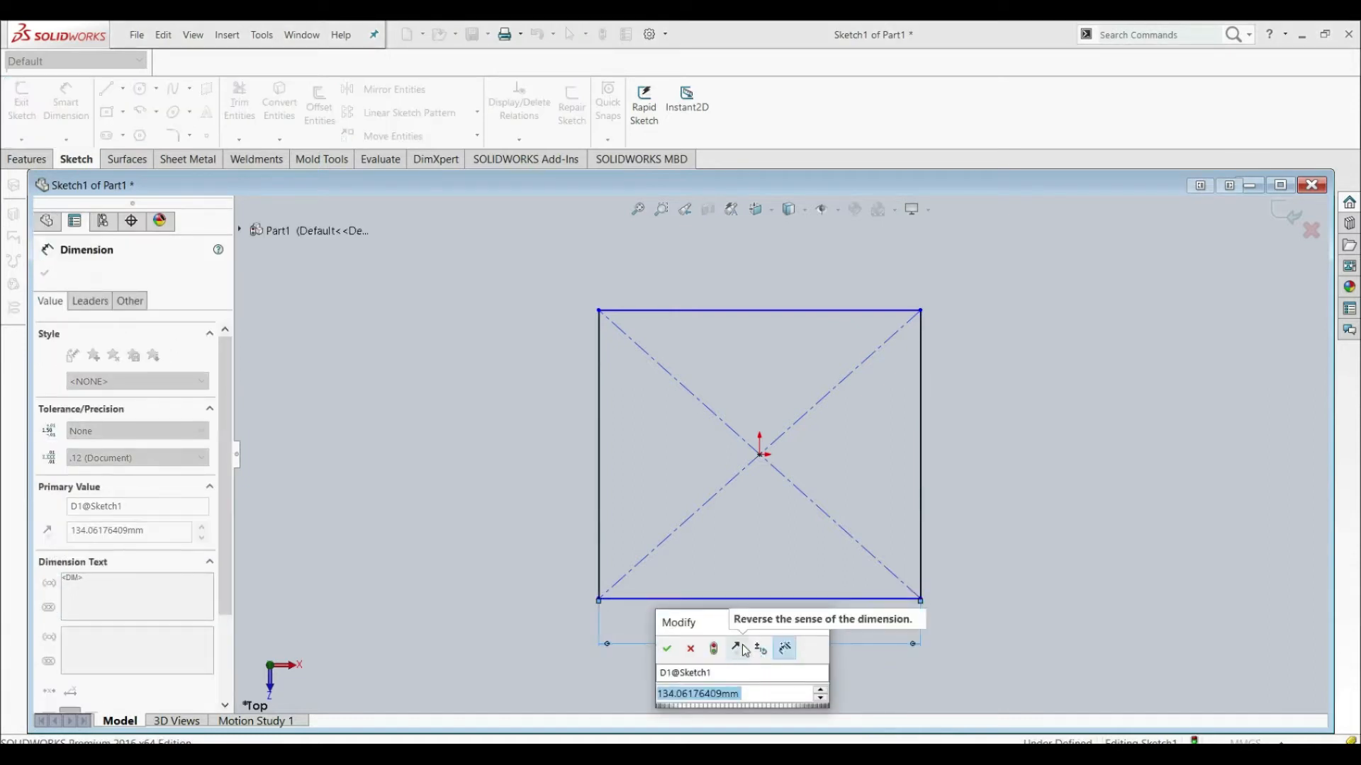
left_click(666, 649)
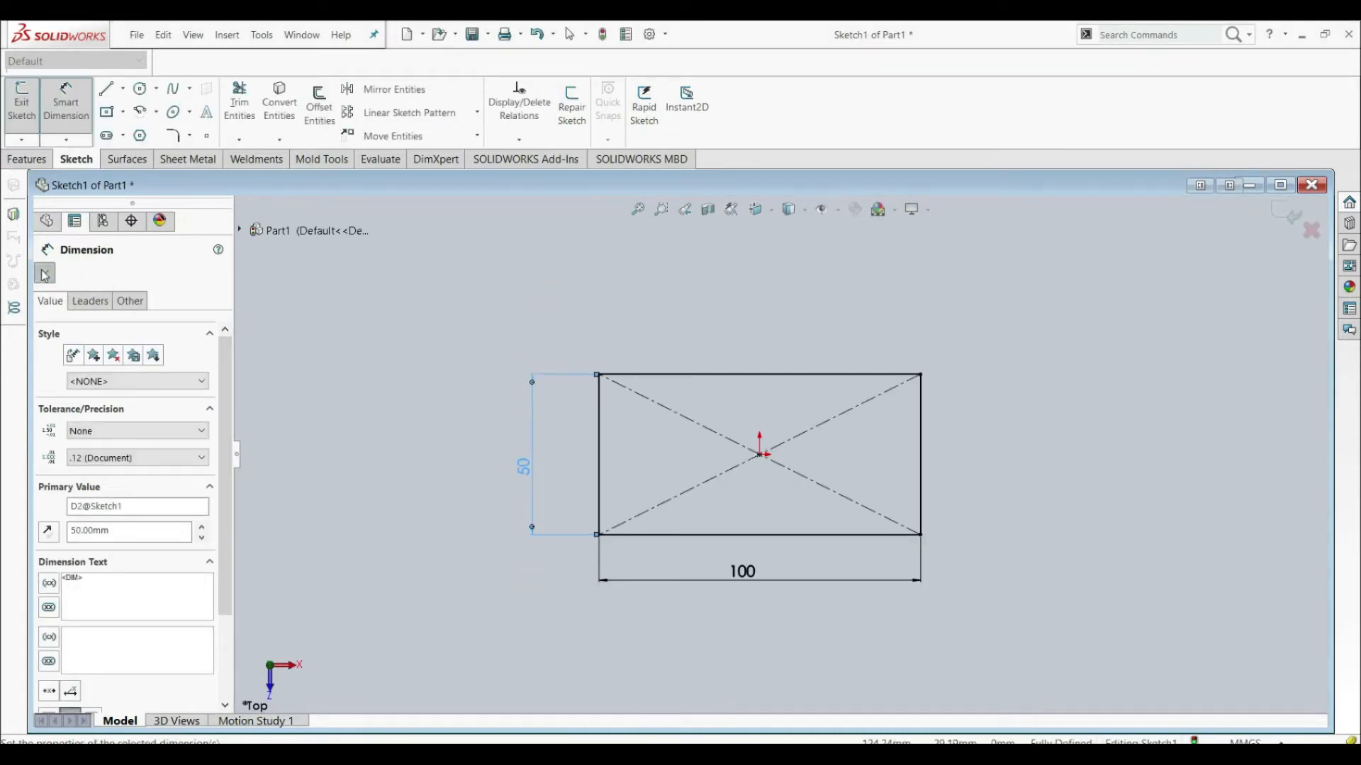
left_click(43, 275)
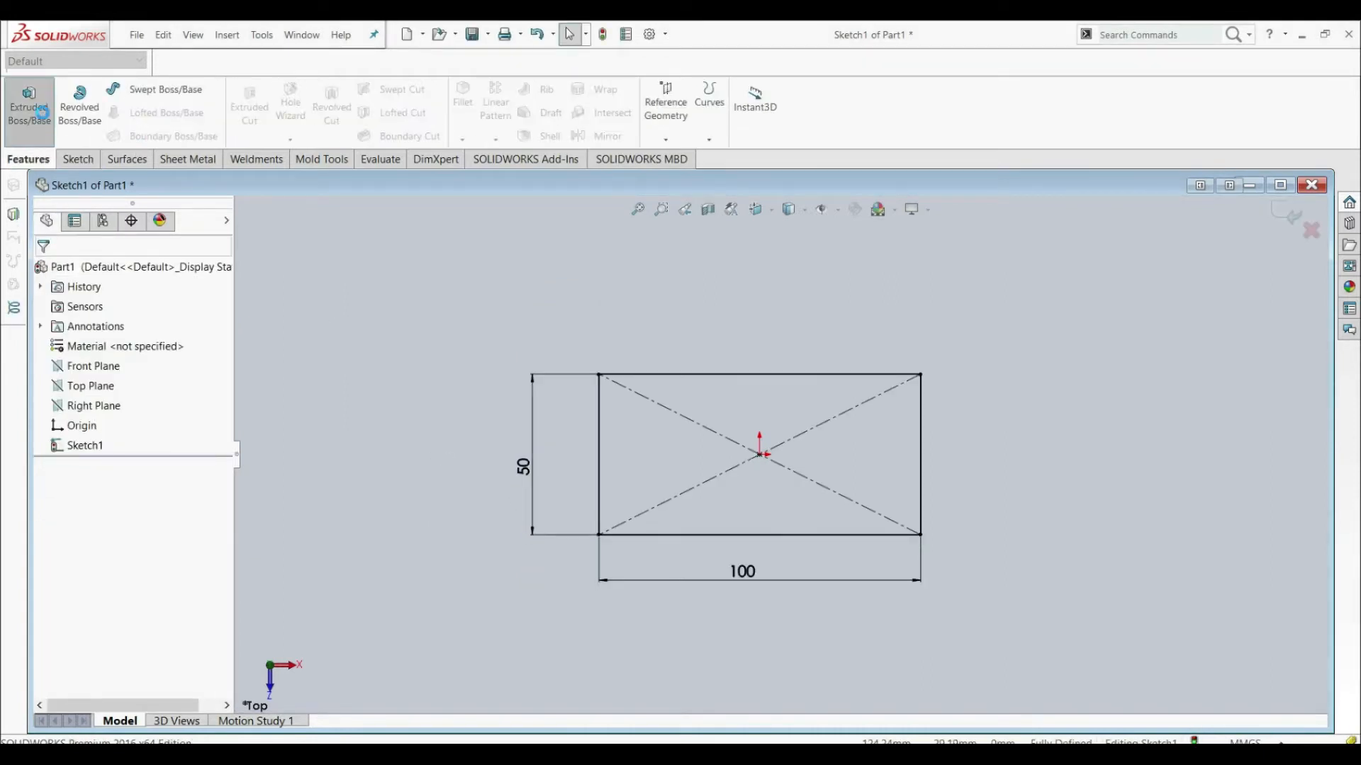
Extrude the rectangle 10 mm Blind as Boss-Extrude1, then reopen and reconfirm the feature
left_click(28, 104)
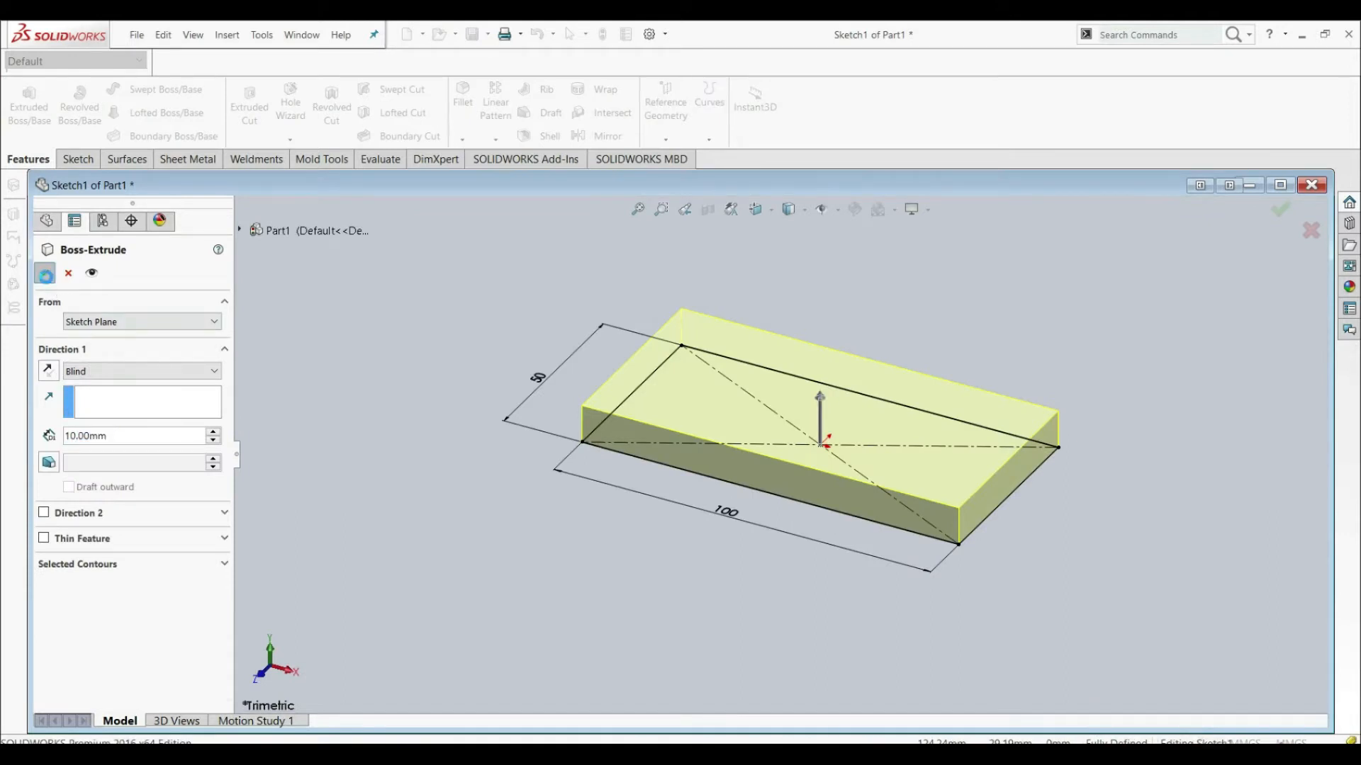
left_click(1279, 209)
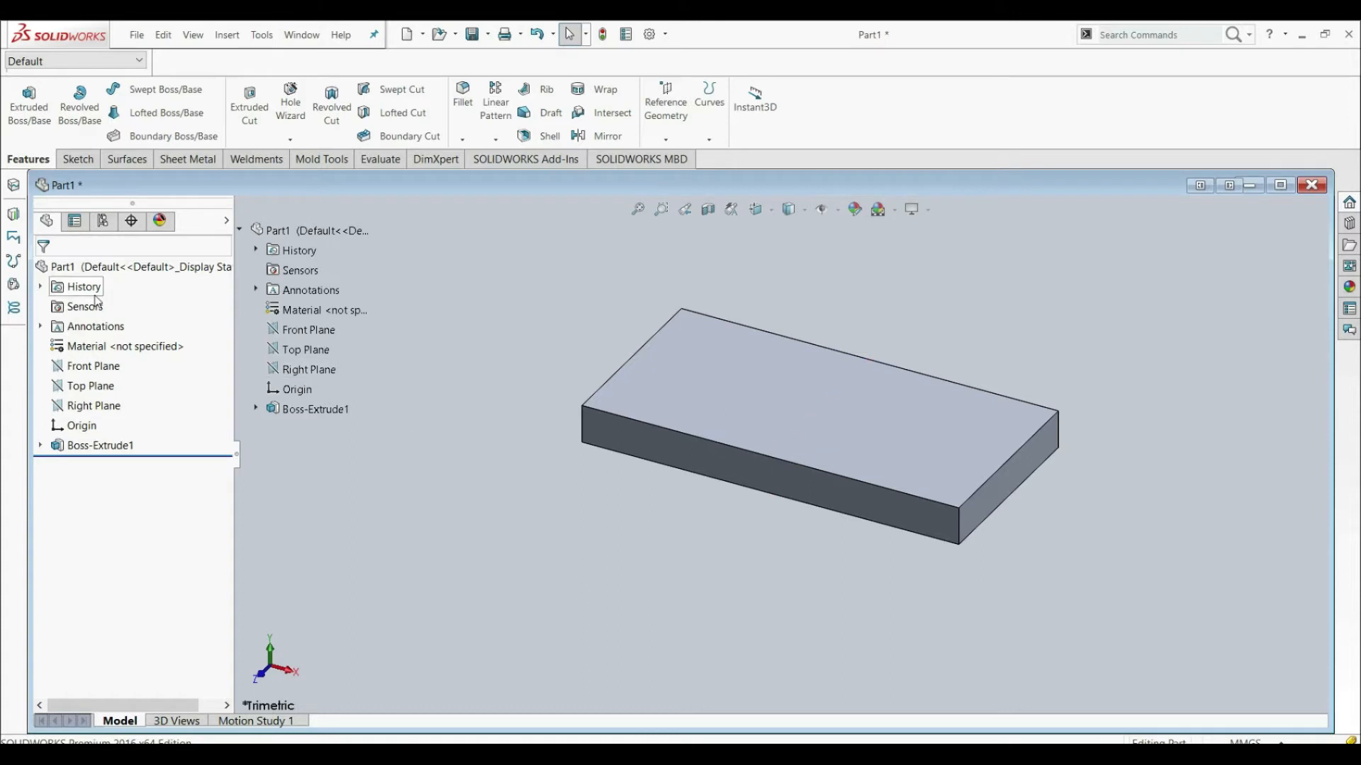
mouse_move(46, 221)
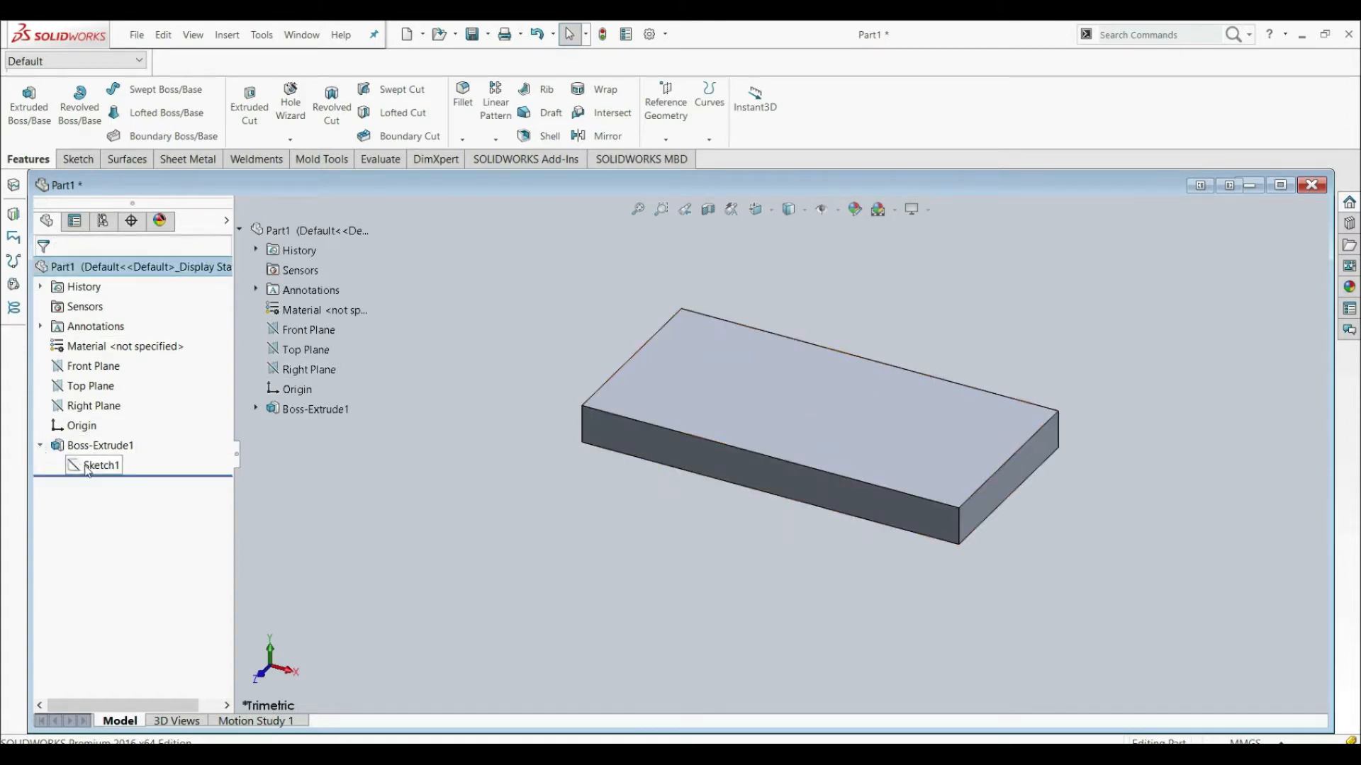
double_click(101, 465)
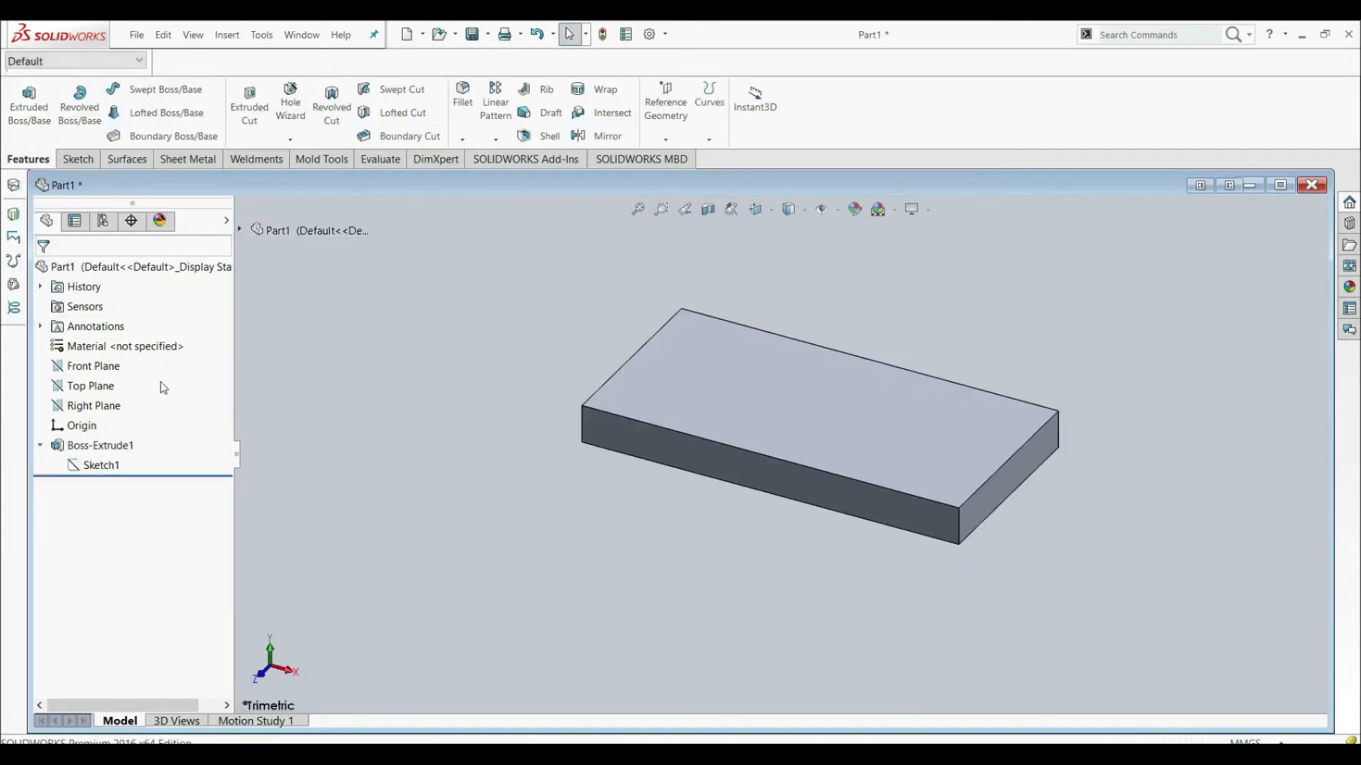
left_click(100, 445)
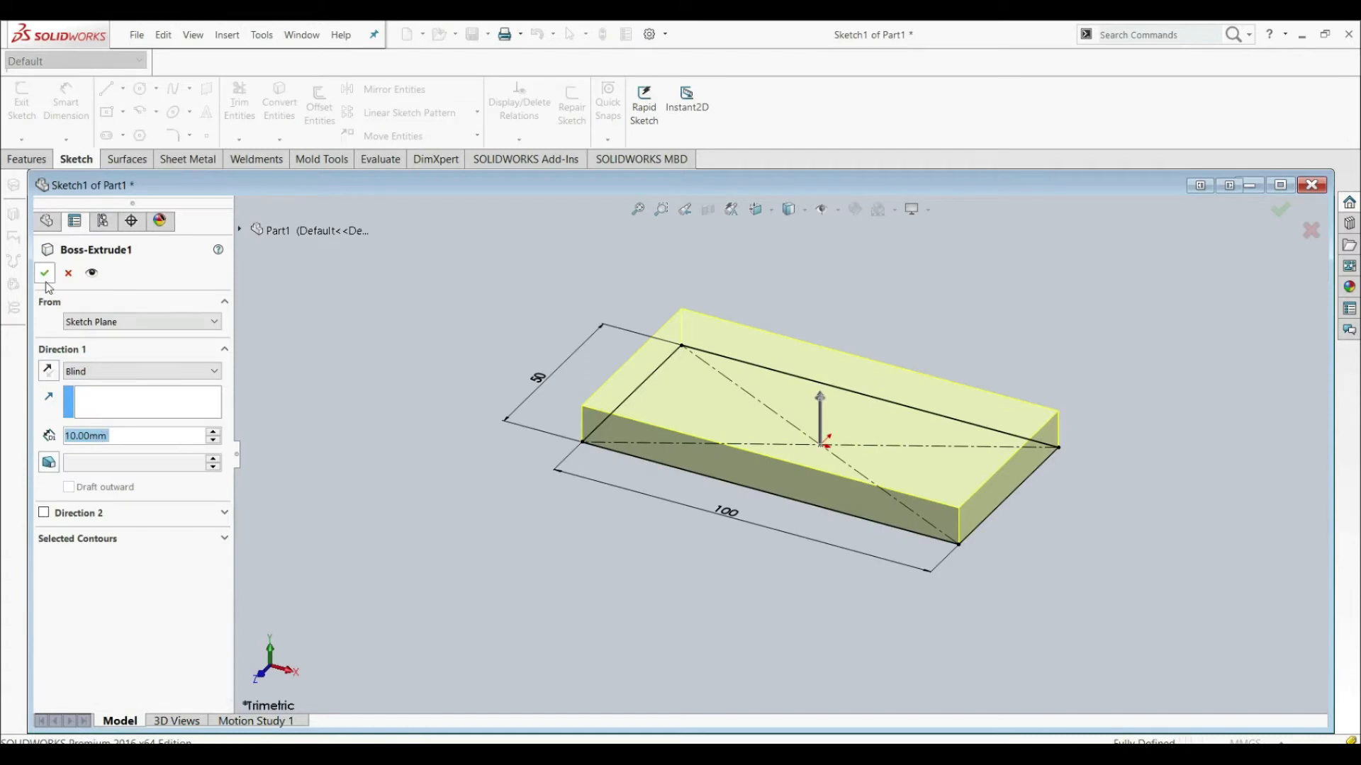
left_click(43, 273)
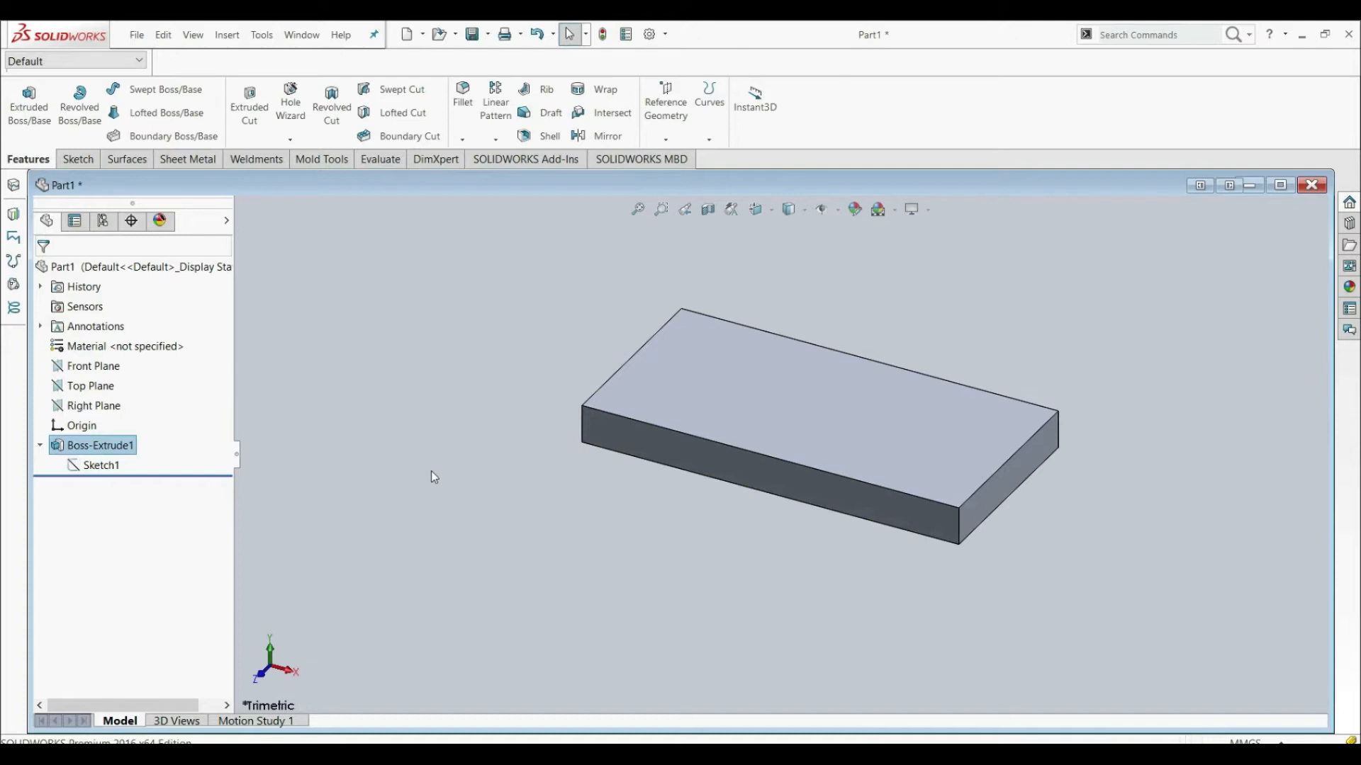
Add global variables A = 100, B = 50 and C = "A"-"B" in the Equations manager
left_click(262, 34)
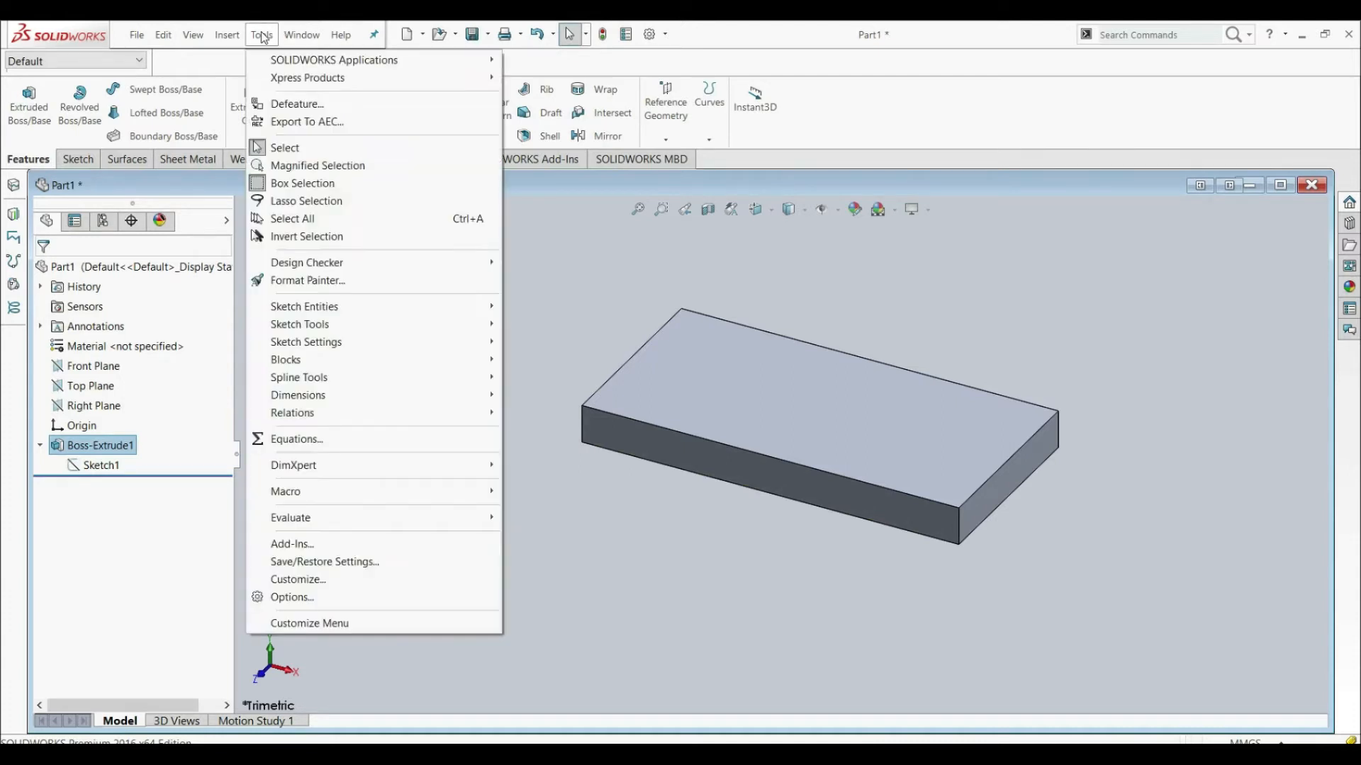
mouse_move(295, 440)
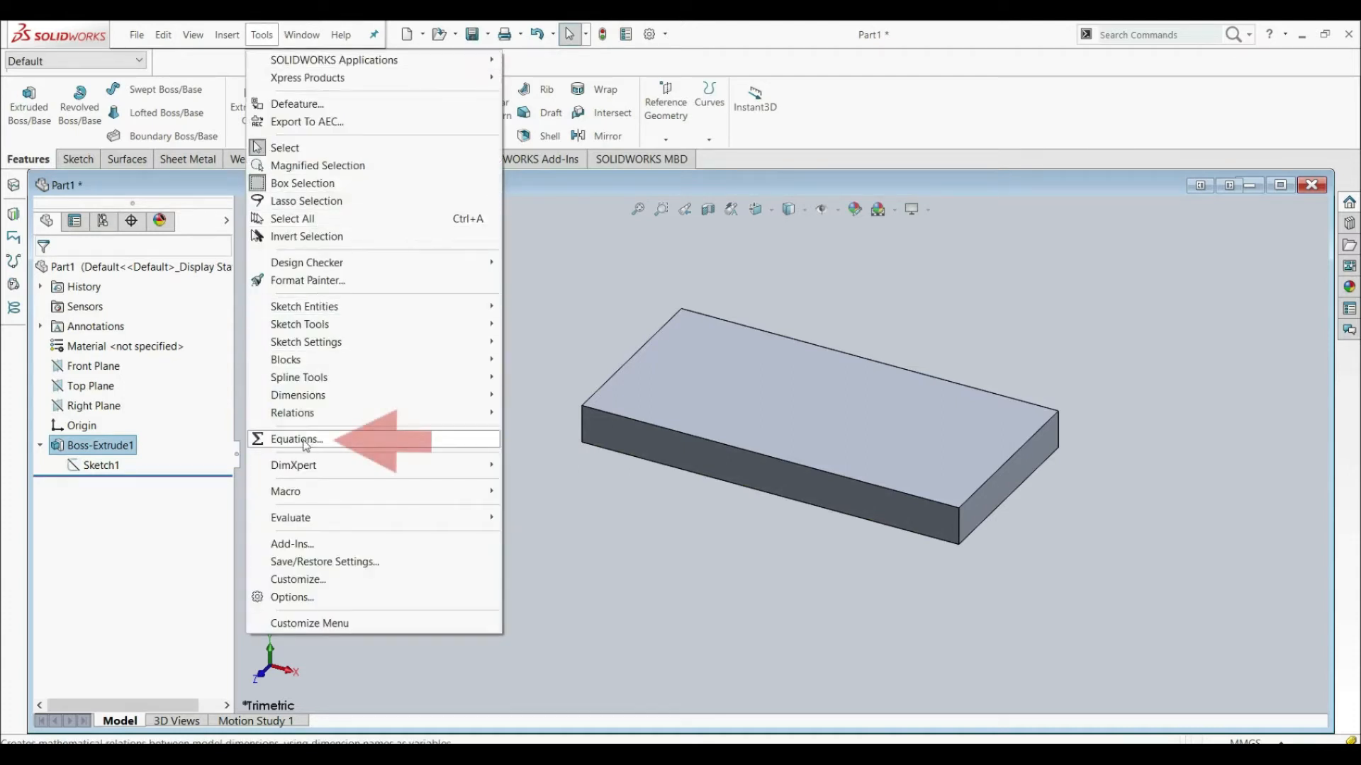
left_click(295, 440)
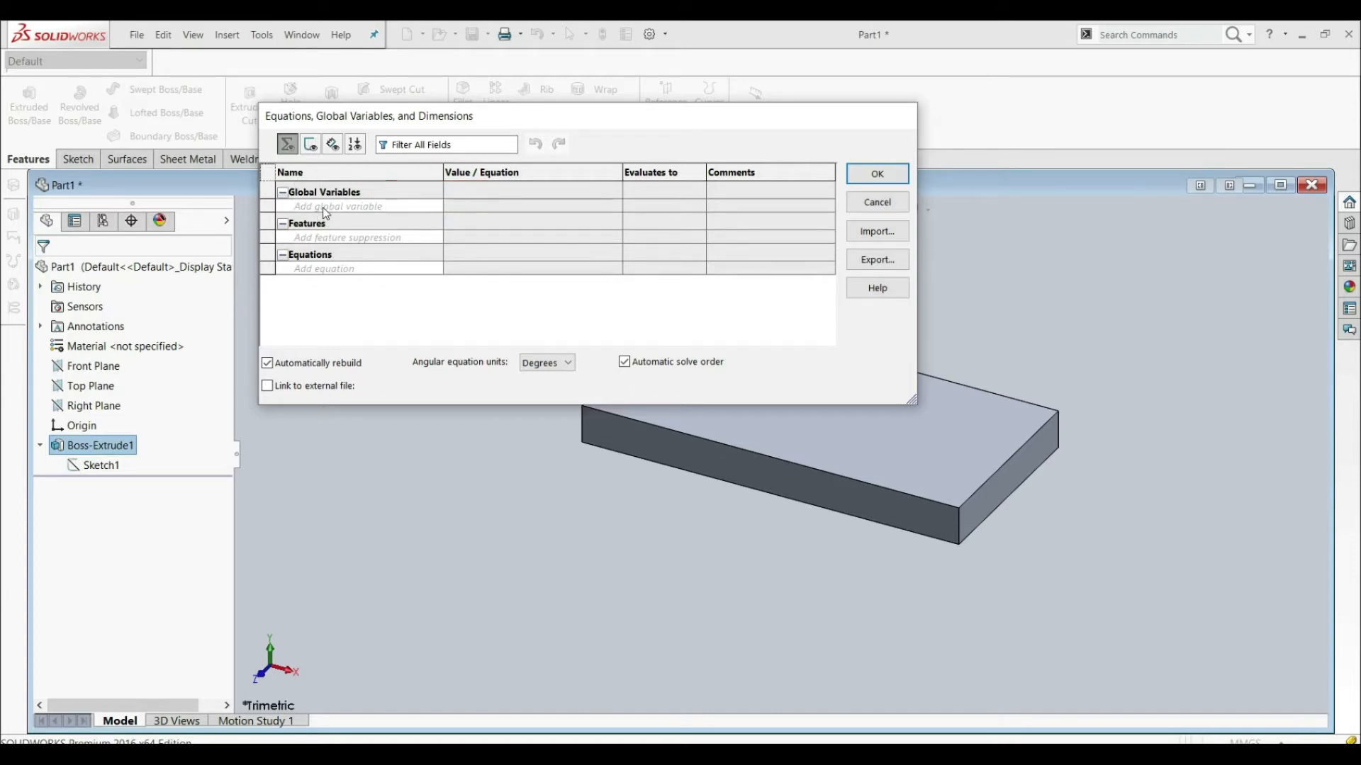
left_click(336, 206)
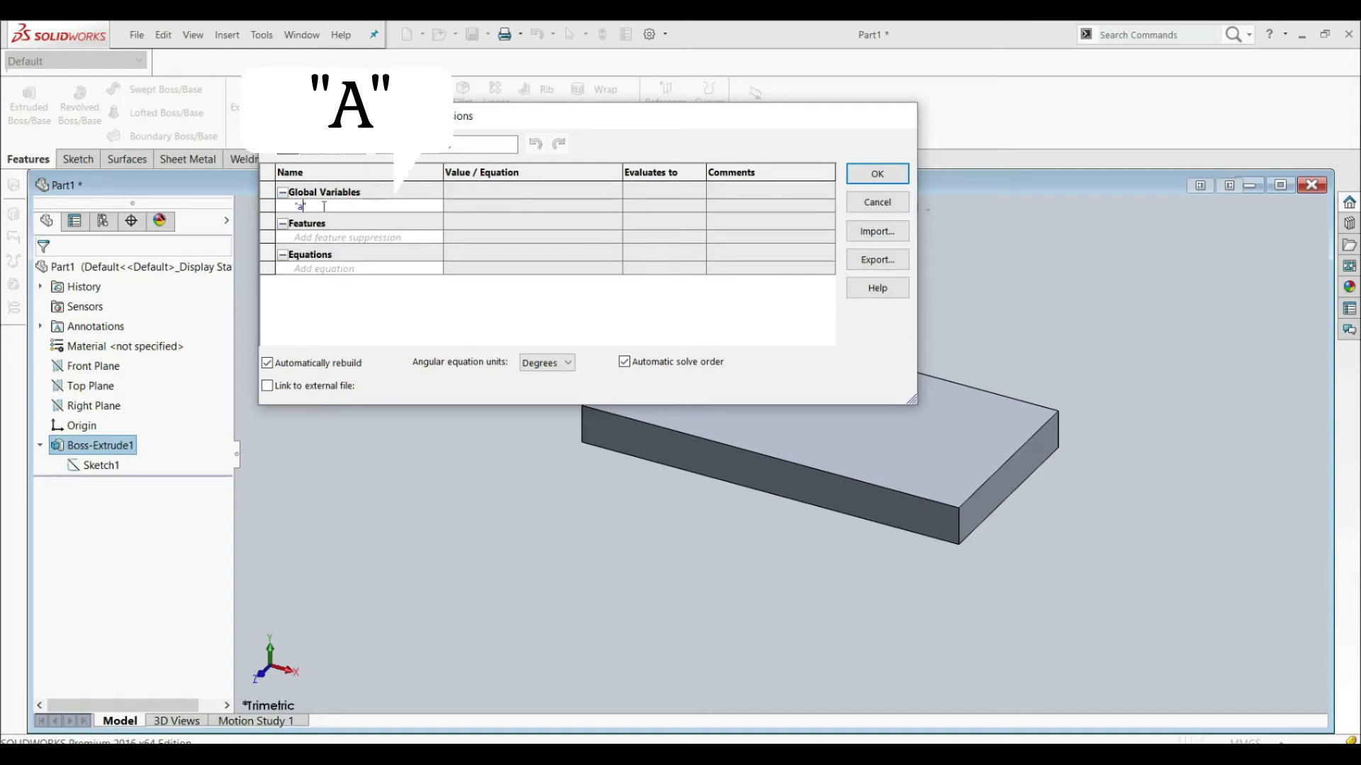
type("A")
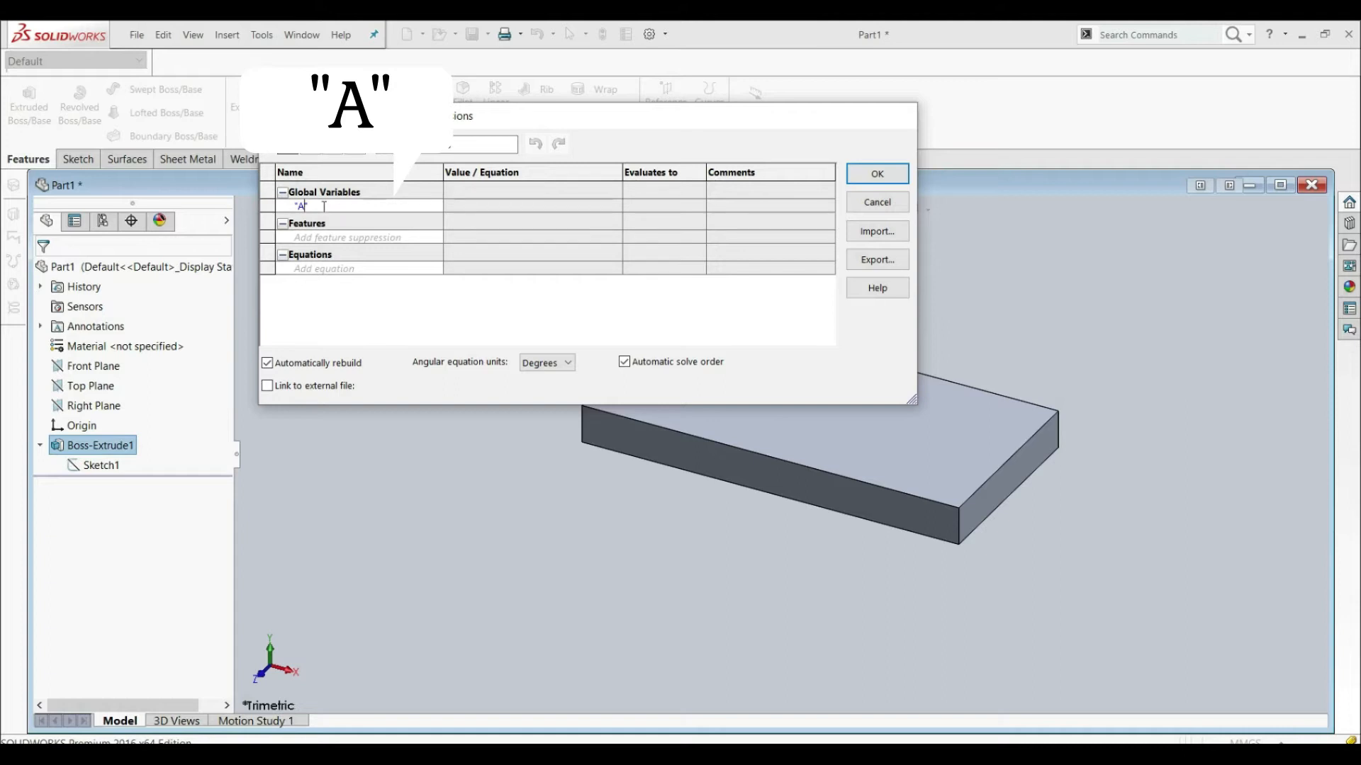
left_click(477, 206)
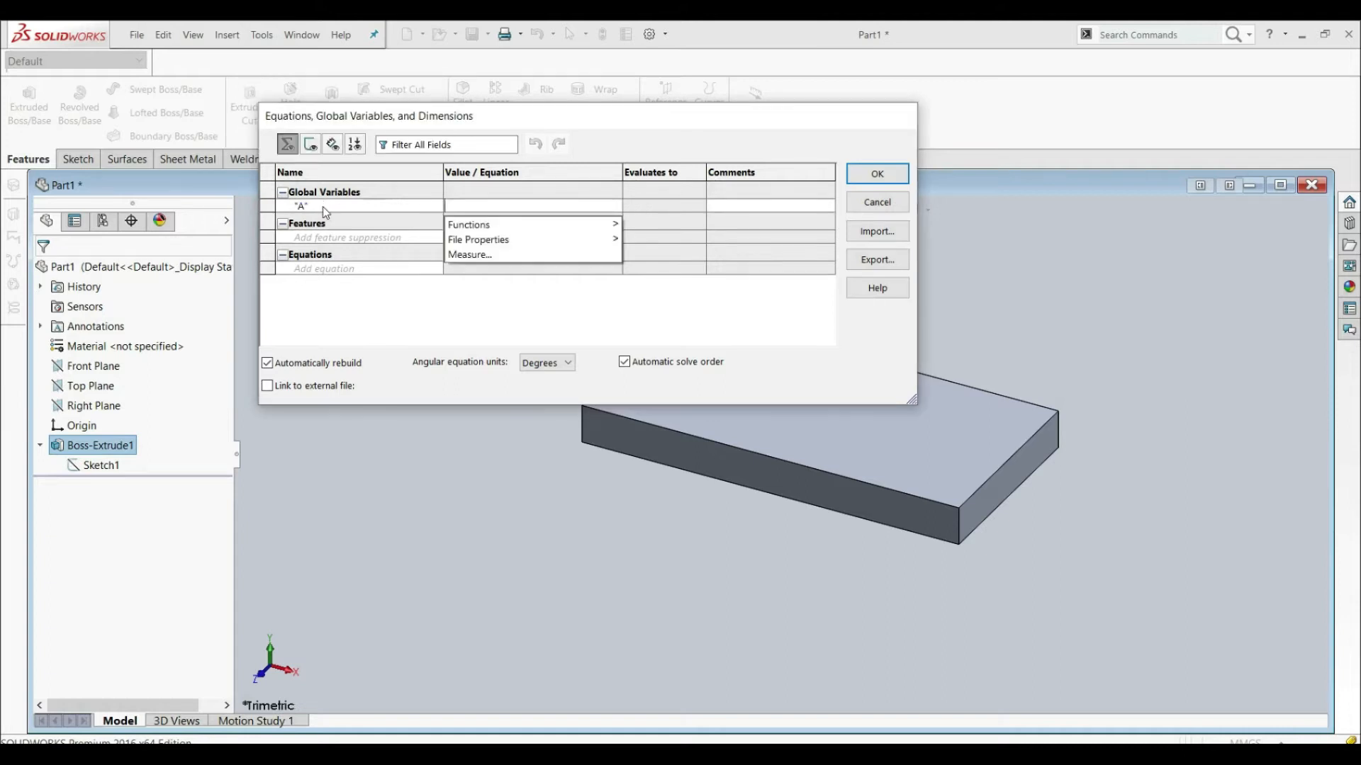
mouse_move(486, 182)
type("= 100")
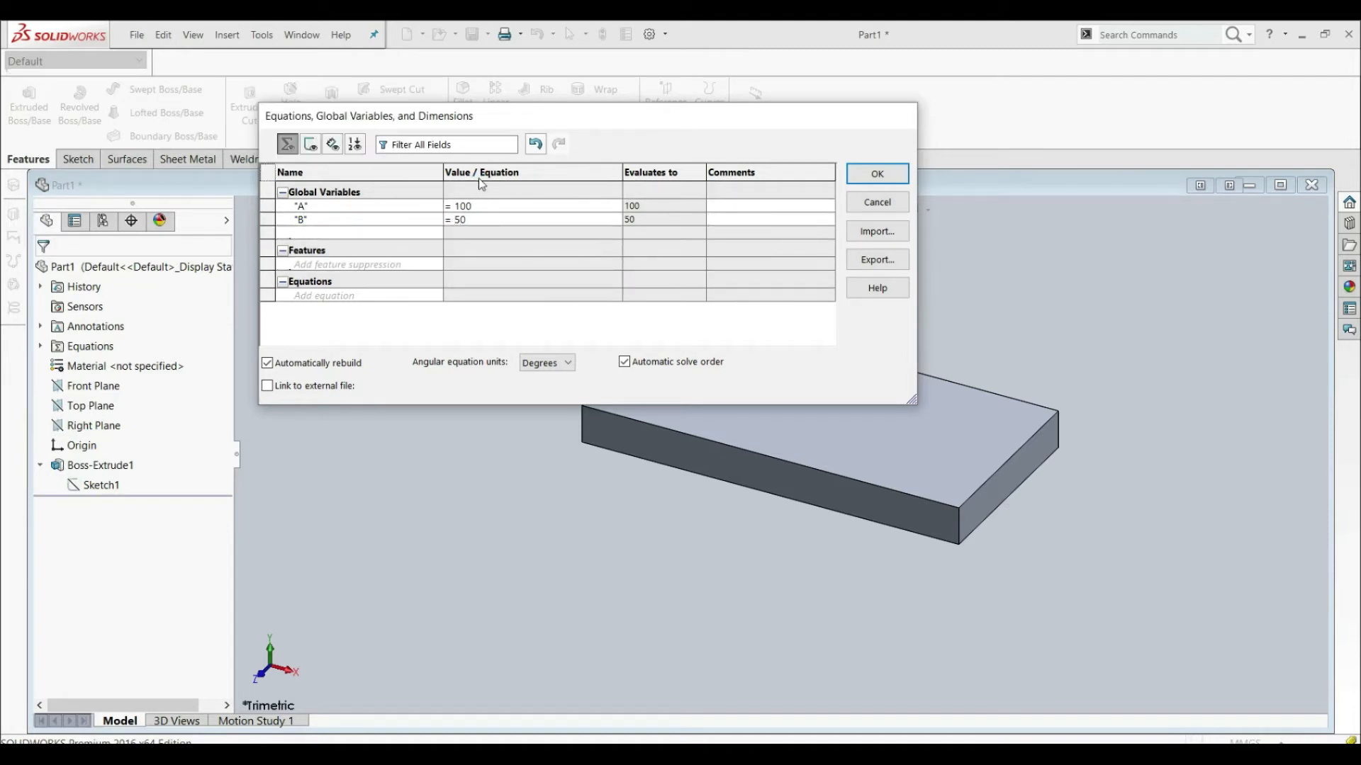
left_click(356, 233)
type("=\"A")
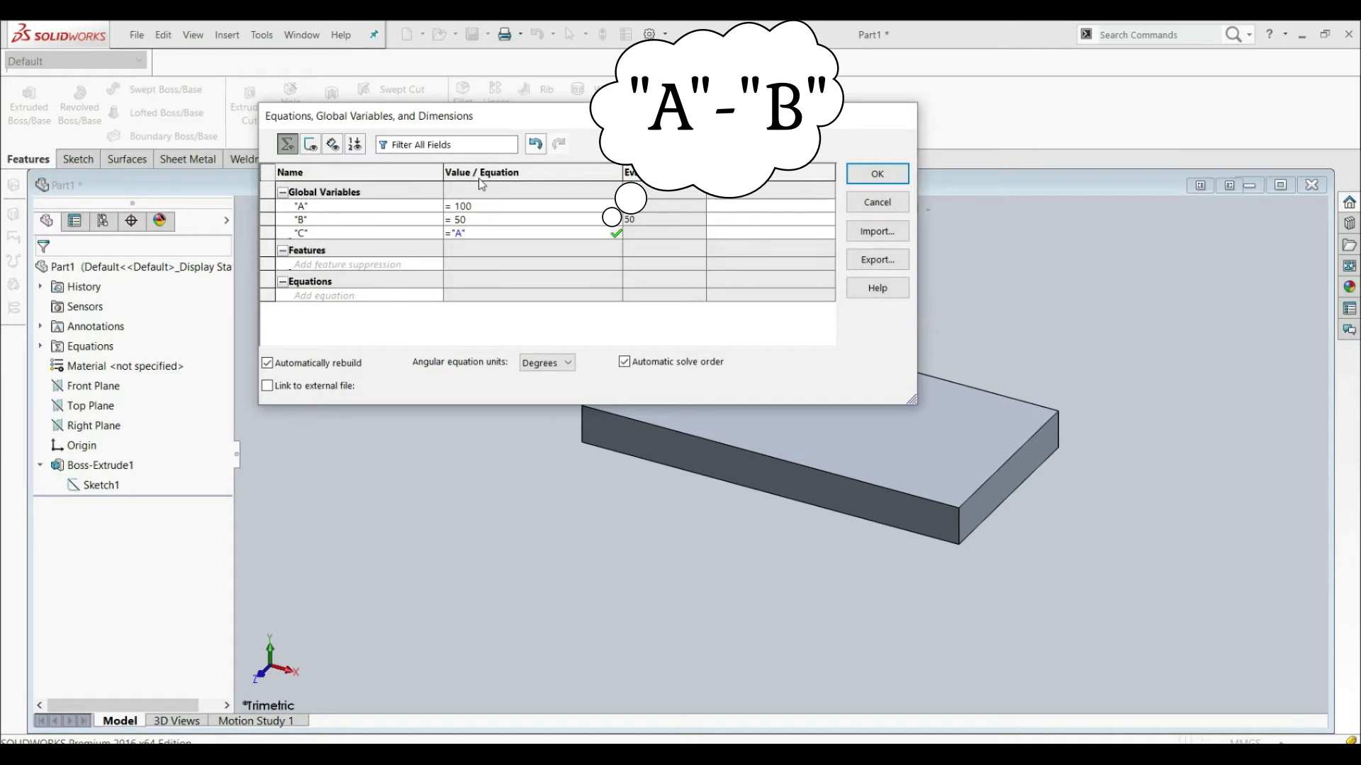
type("-\"B\"")
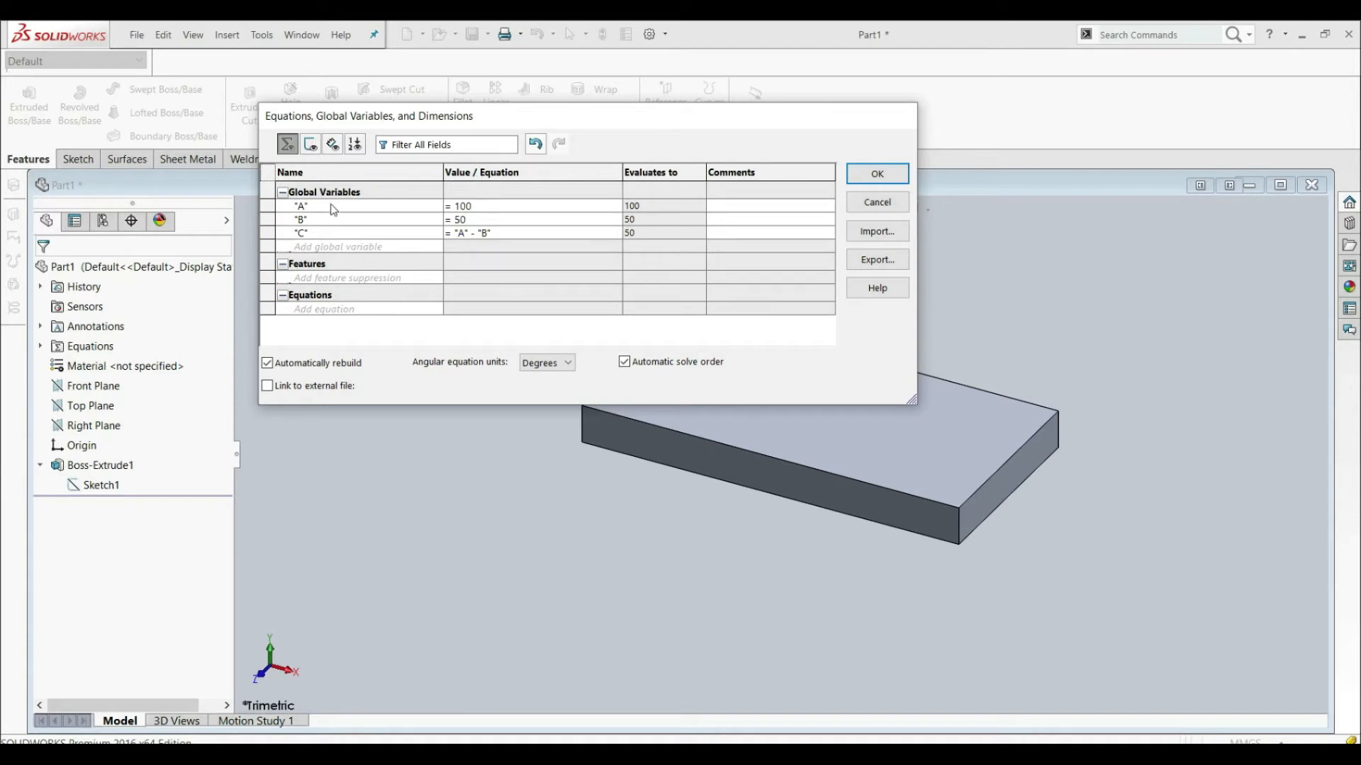
left_click(768, 233)
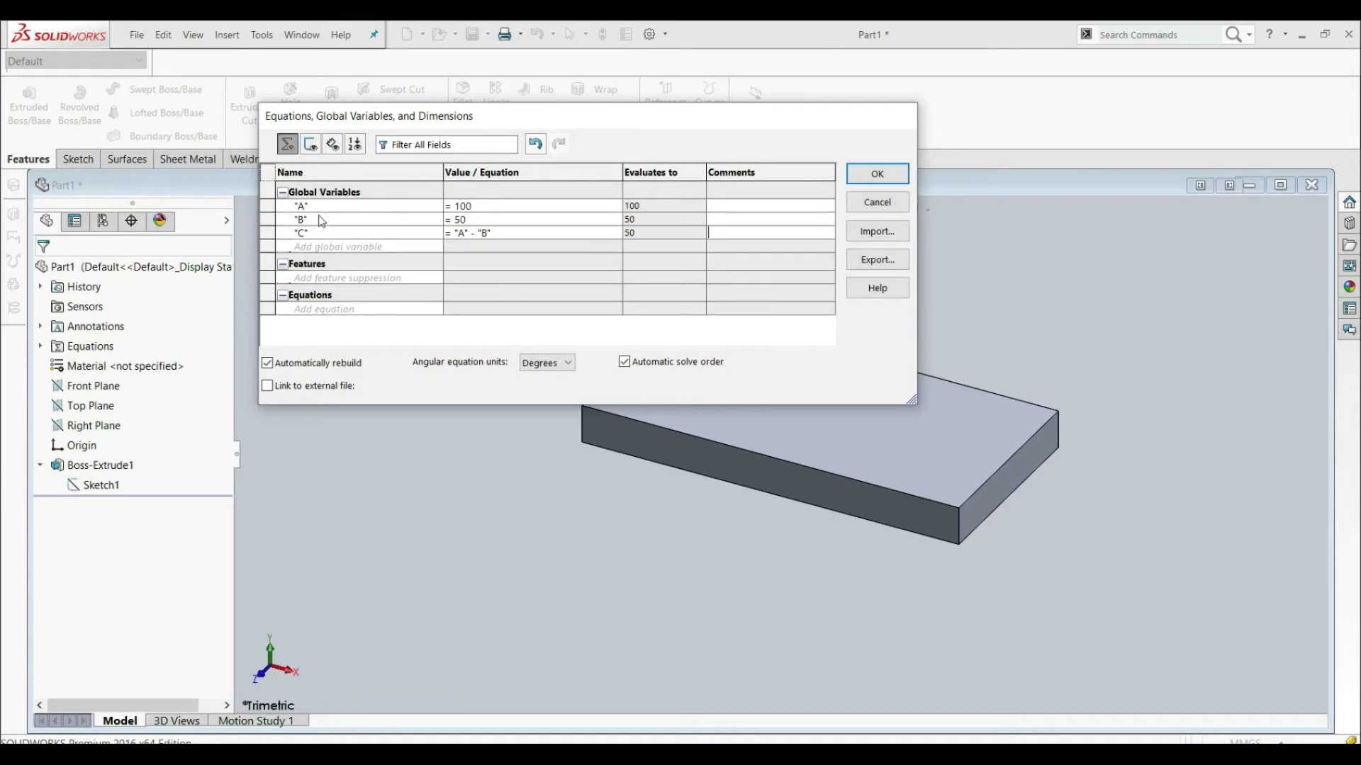
mouse_move(438, 232)
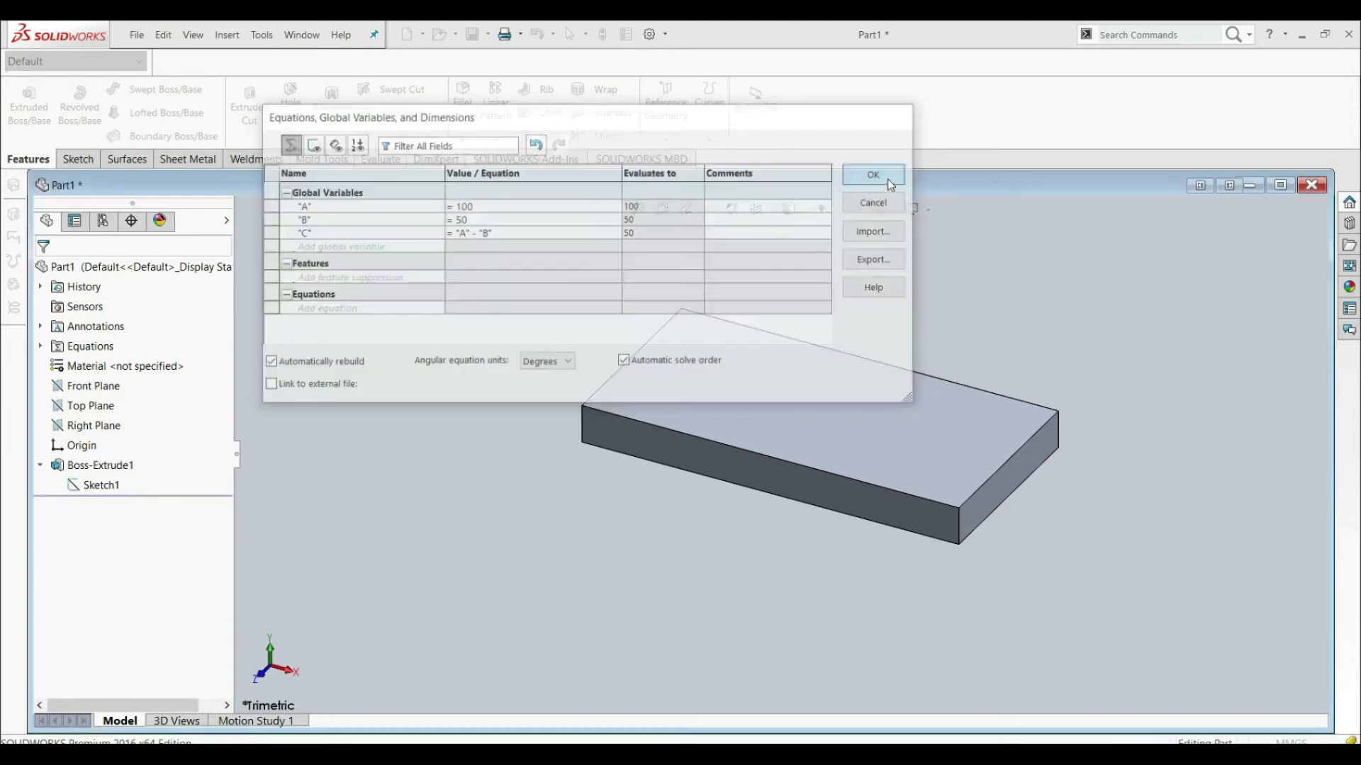
Close the Equations dialog and link the 100 mm length dimension to variable A
left_click(872, 174)
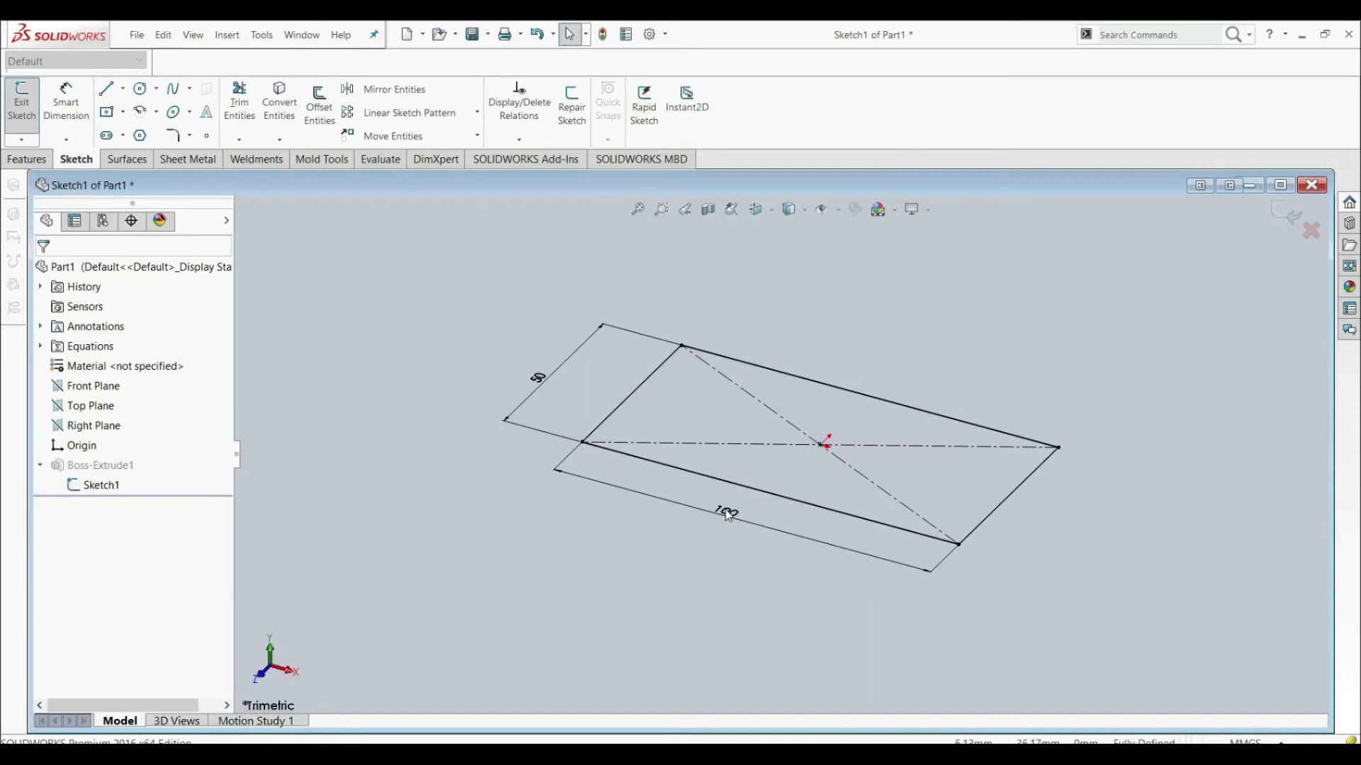
left_click(727, 512)
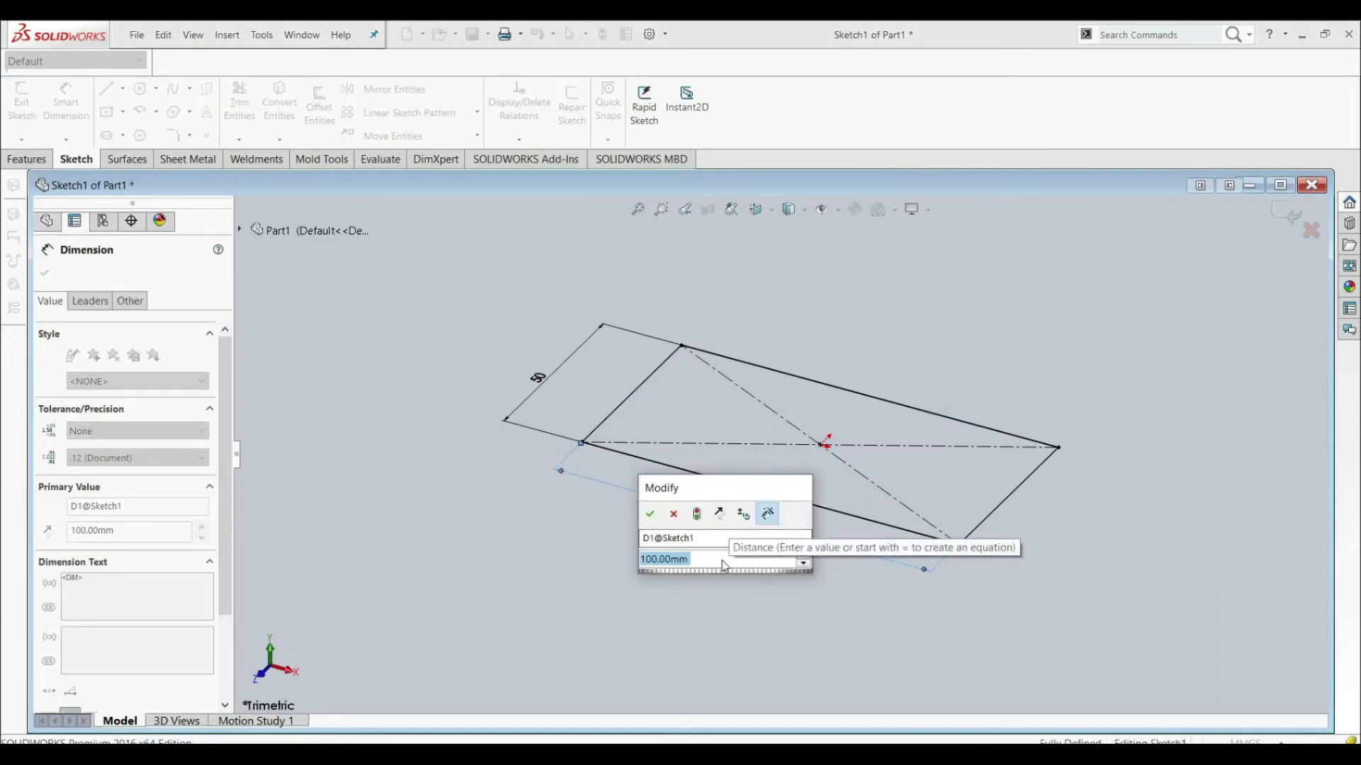
left_click(766, 513)
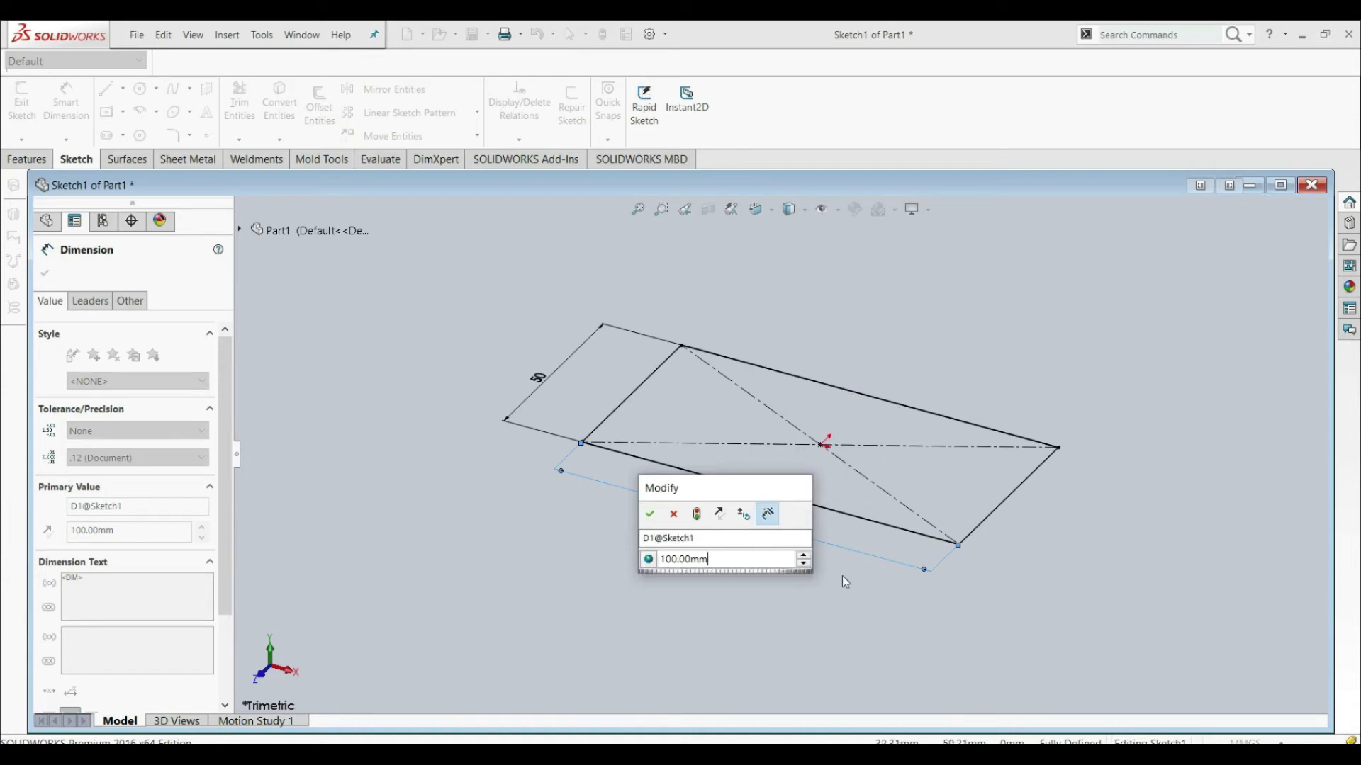
mouse_move(649, 559)
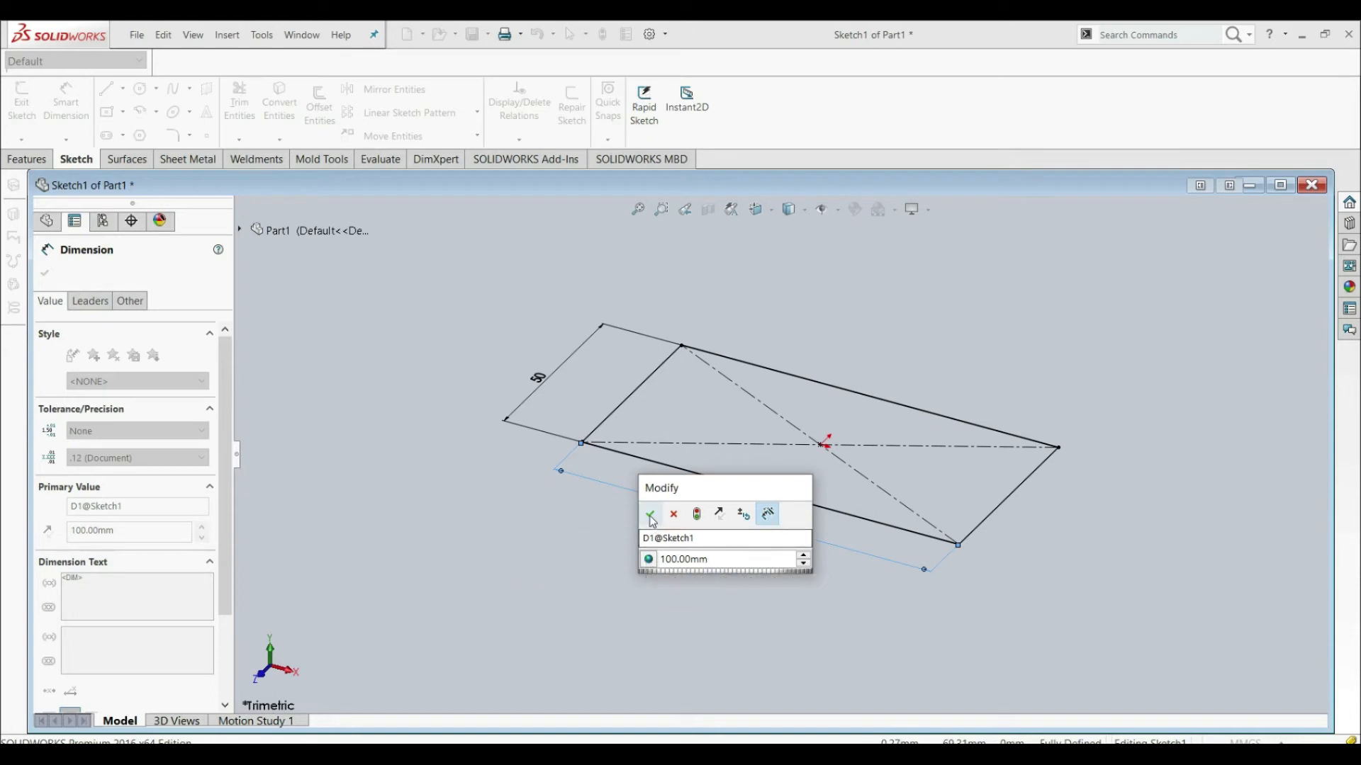
left_click(650, 513)
type("=")
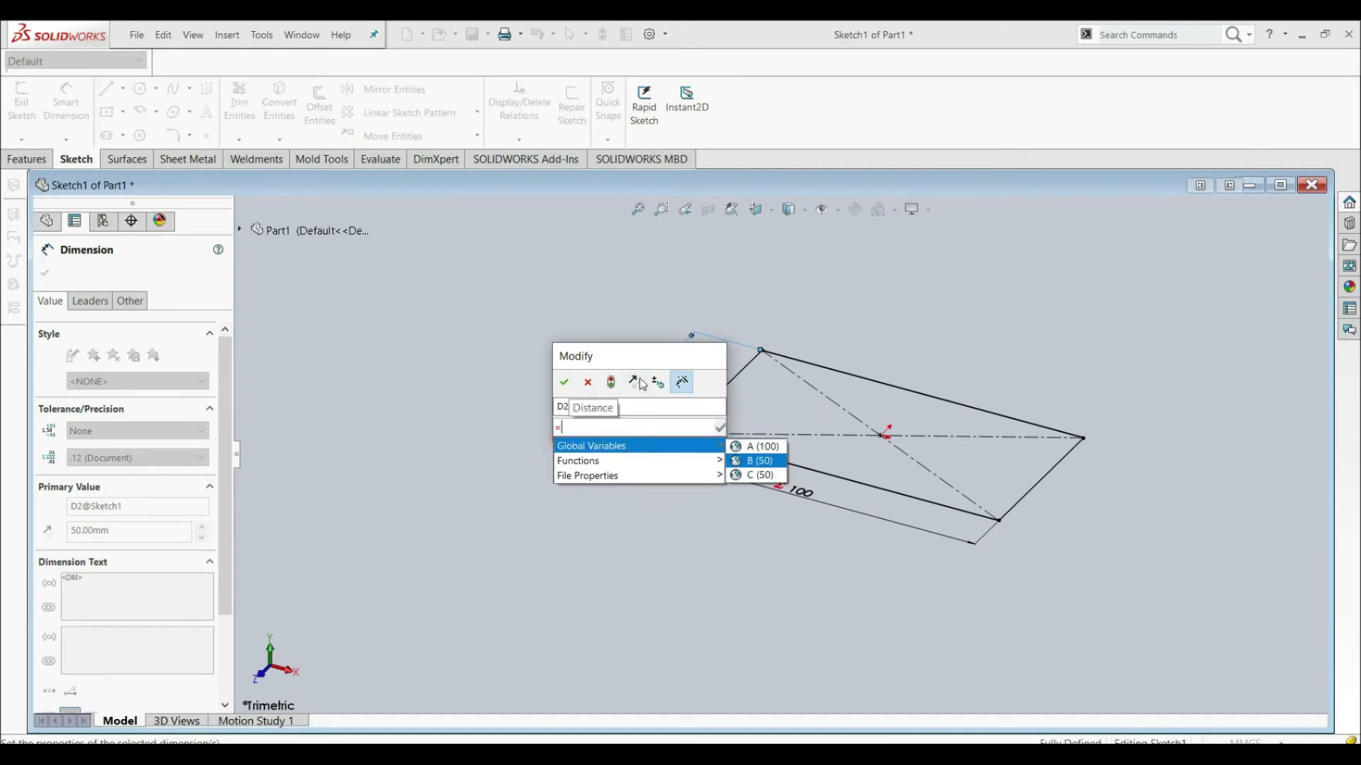
Link the 50 mm width dimension to variable B and exit the sketch
left_click(563, 382)
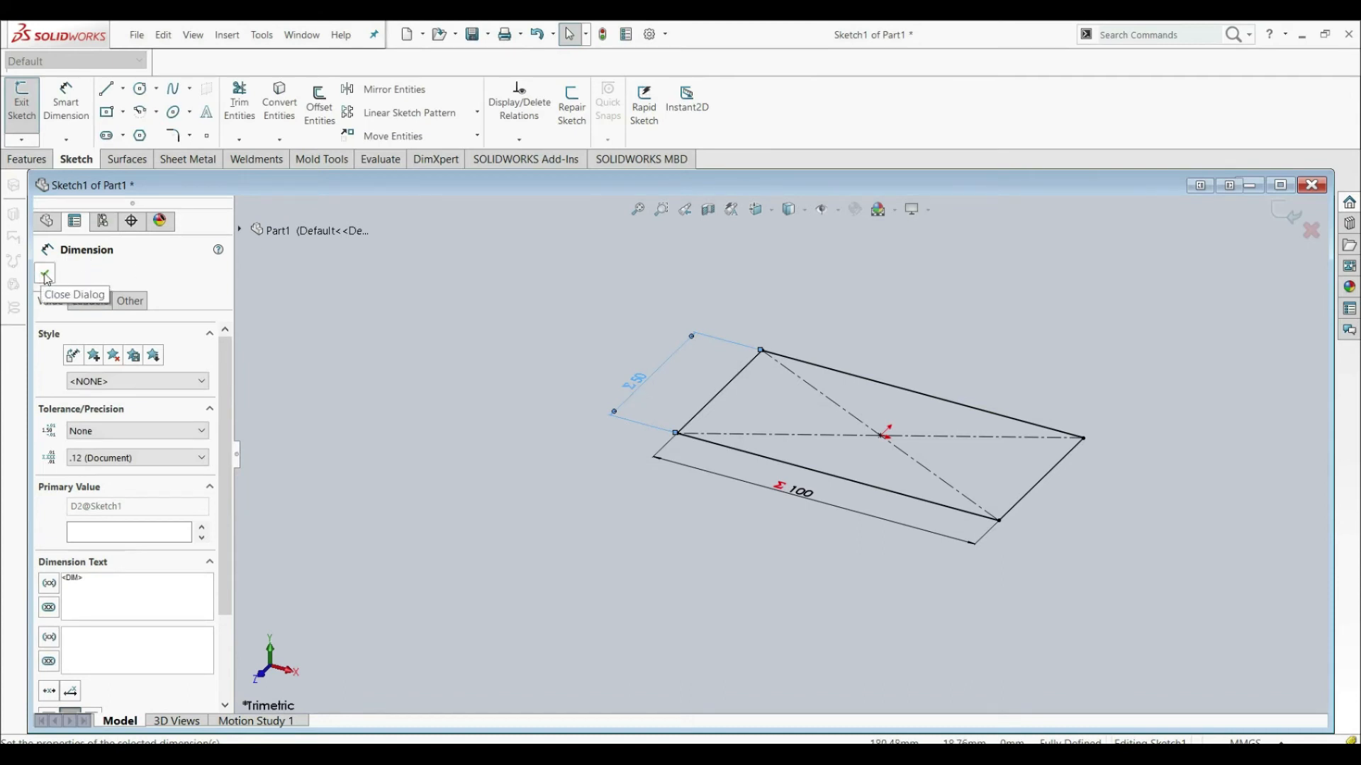
left_click(44, 272)
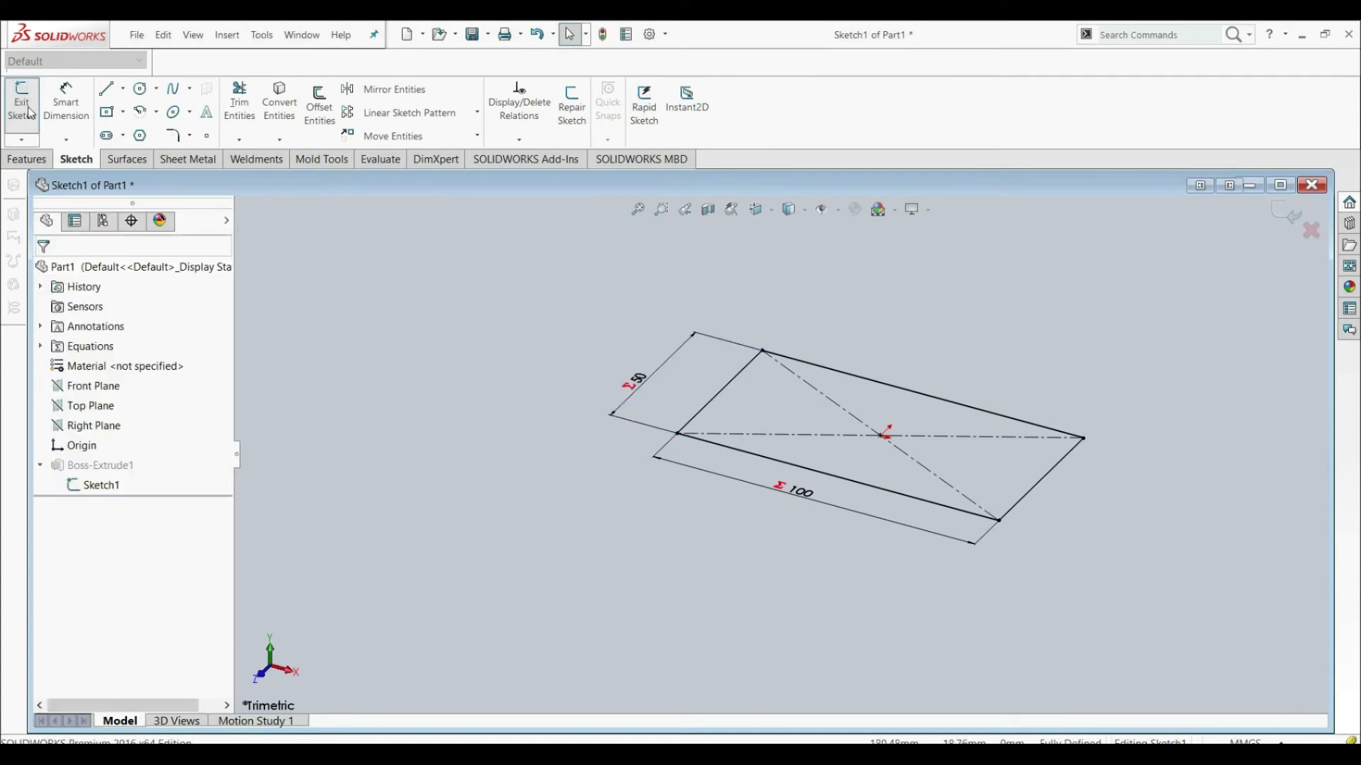
left_click(21, 100)
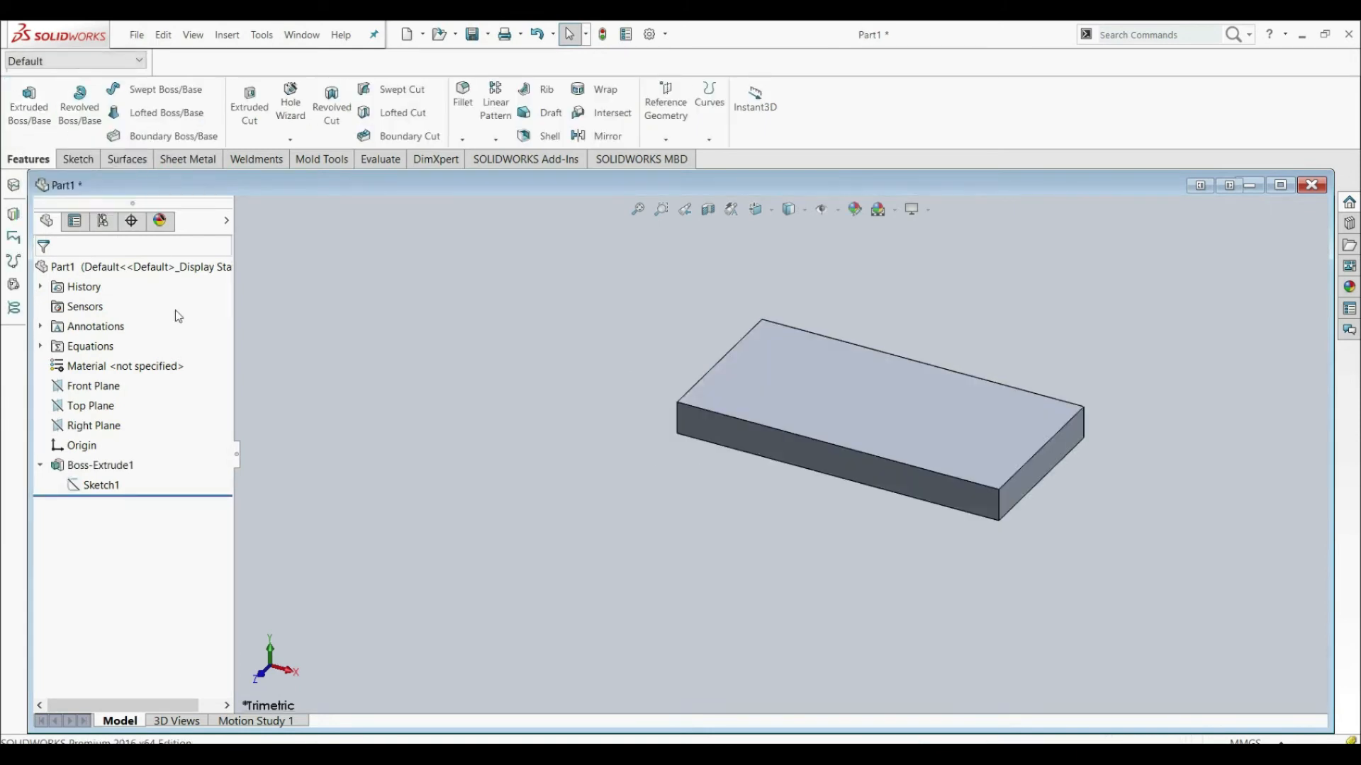
Replace Boss-Extrude1's 10 mm depth with =C, rebuilding the block 50 mm deep
left_click(101, 465)
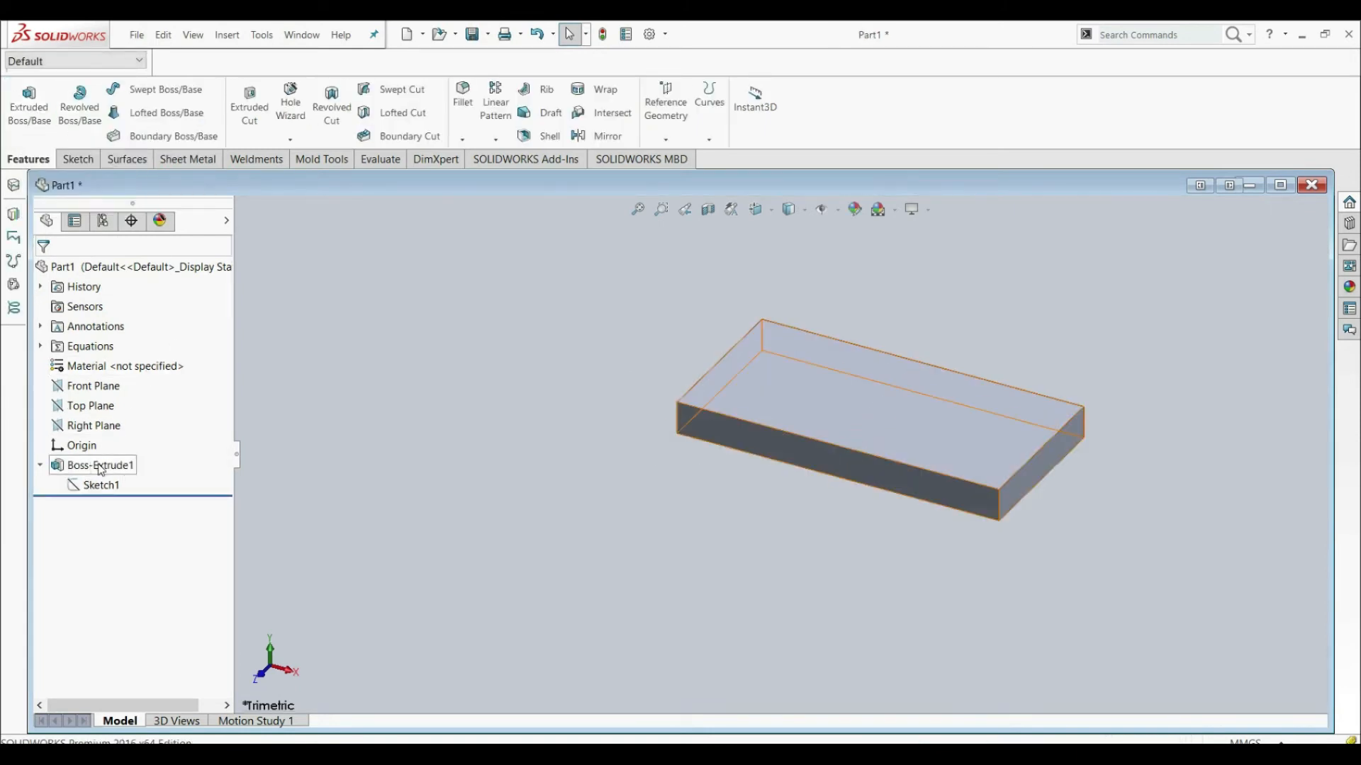
left_click(100, 484)
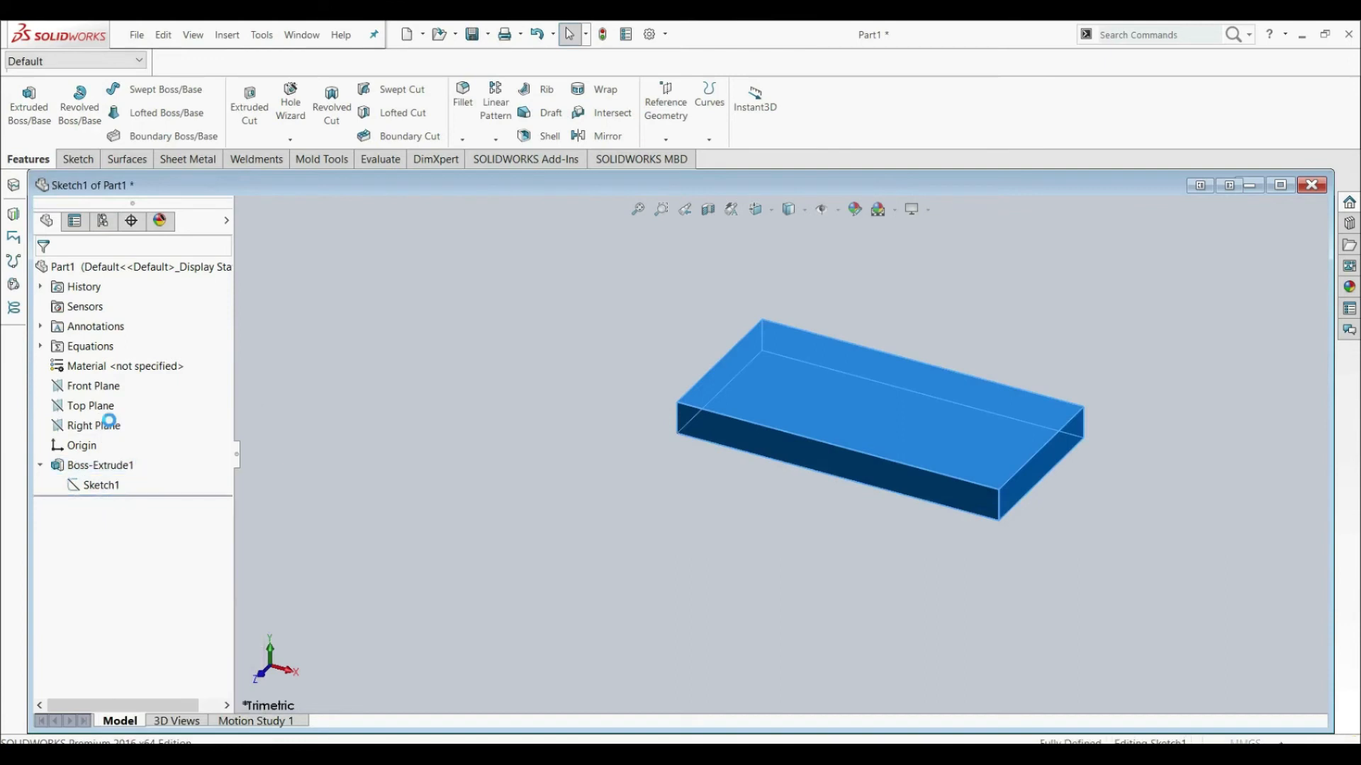
double_click(101, 465)
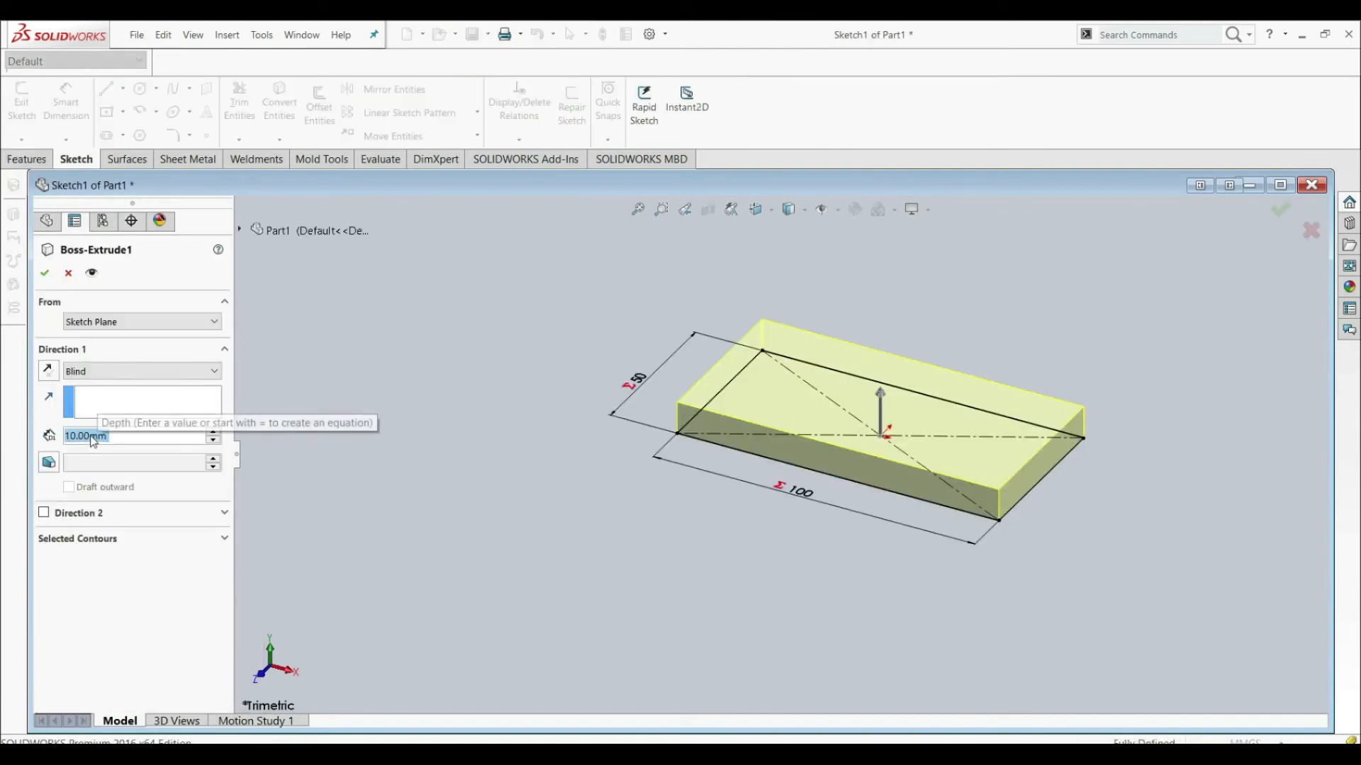
type("=")
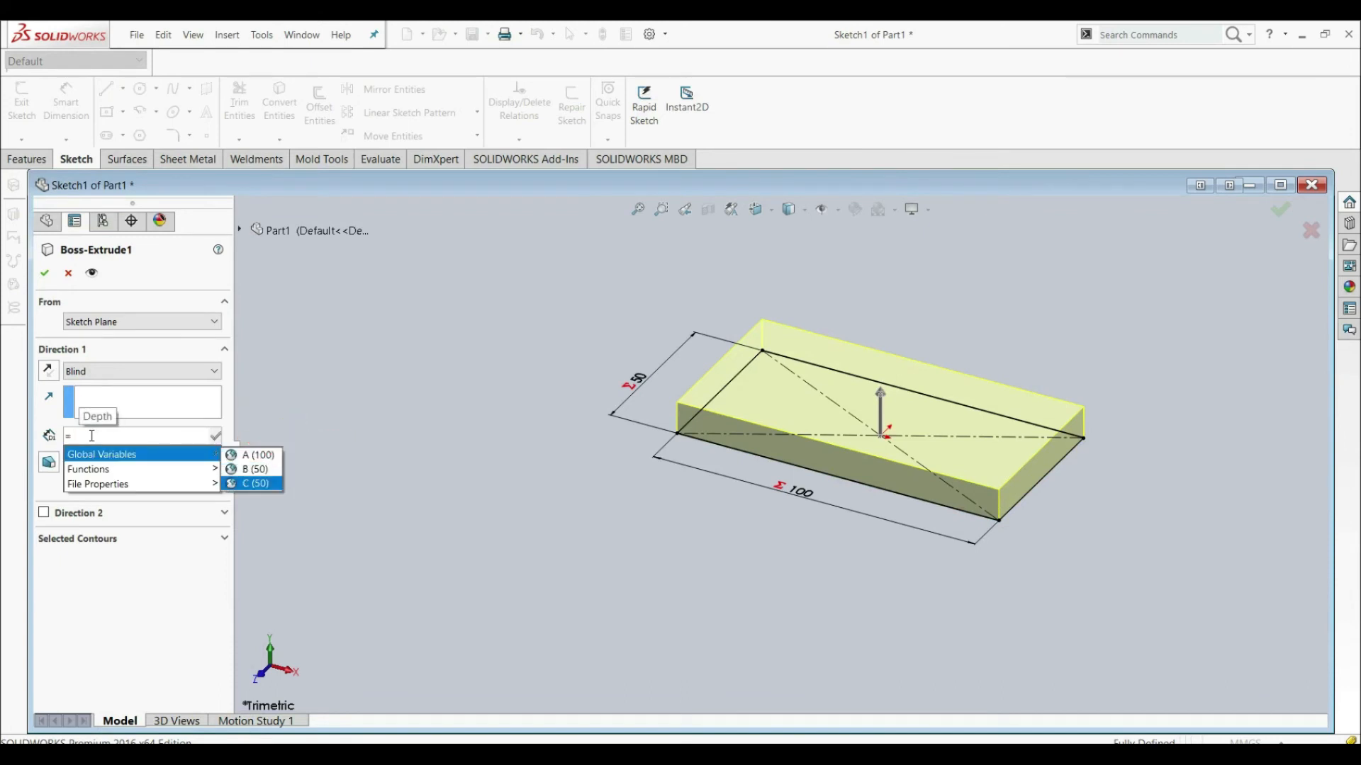
left_click(257, 484)
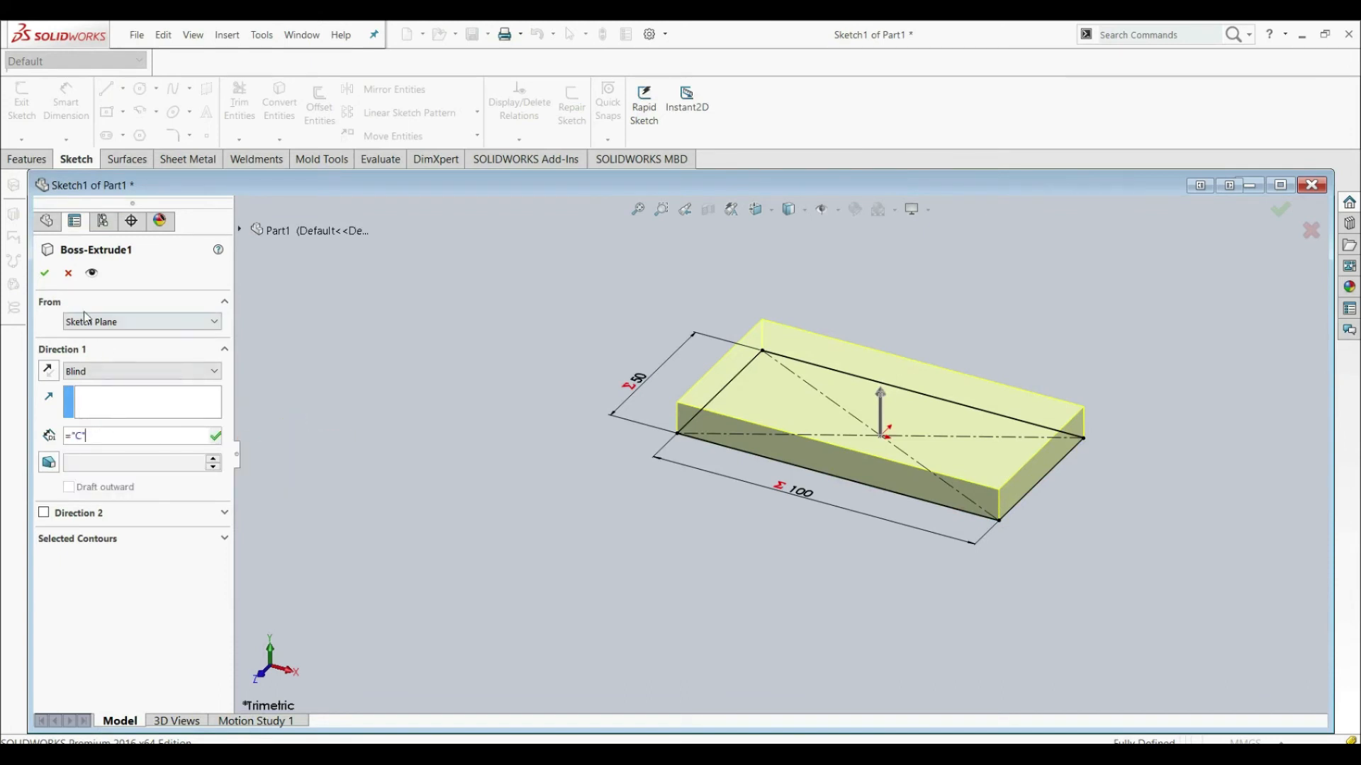
left_click(44, 274)
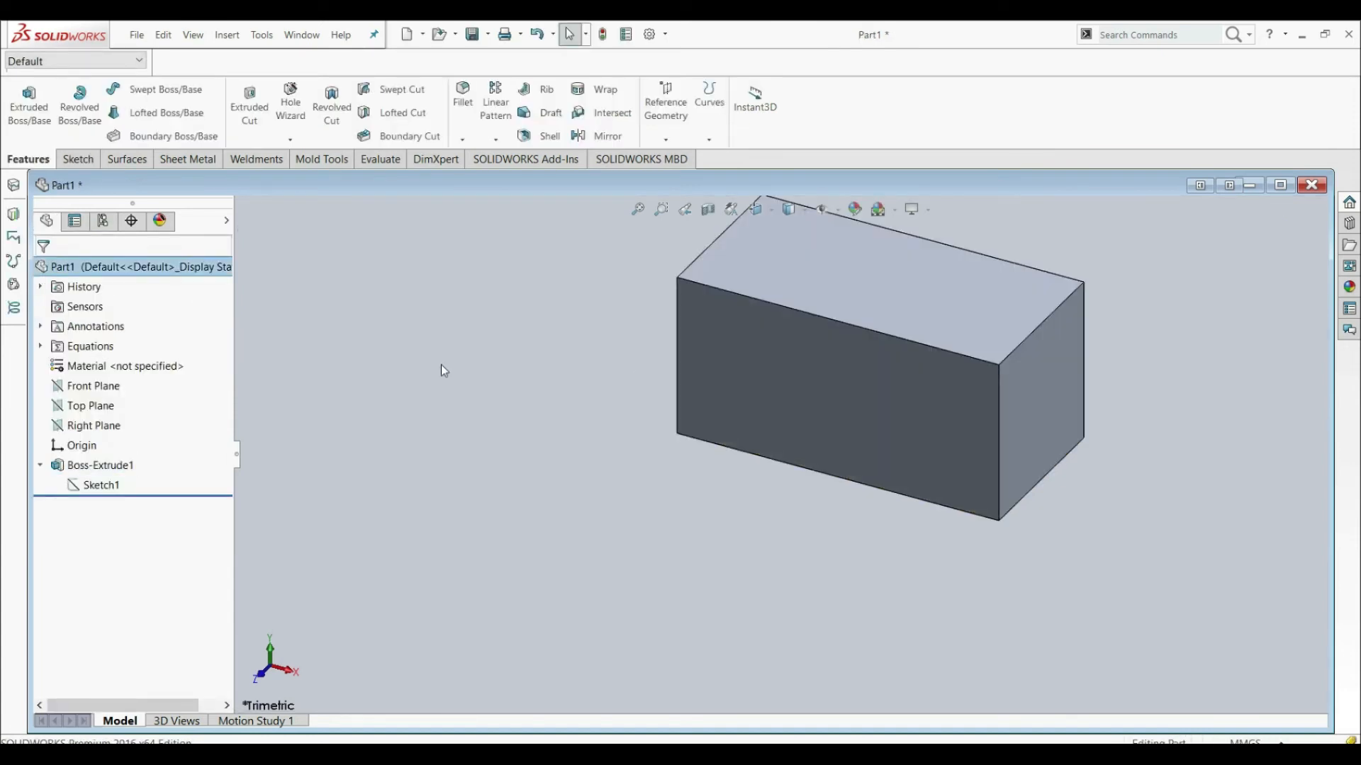
mouse_move(47, 220)
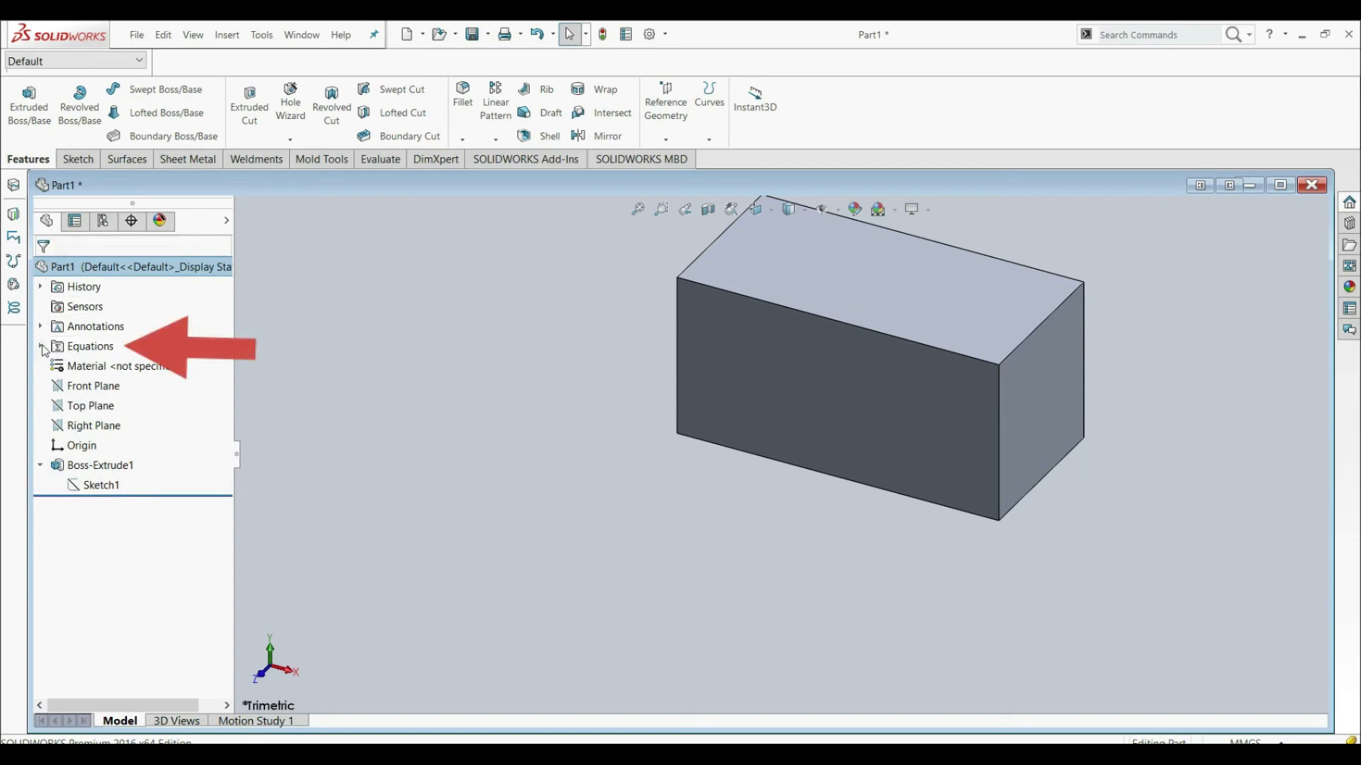
Change A to 80 and B to 20 in Manage Equations, making C 60
left_click(40, 345)
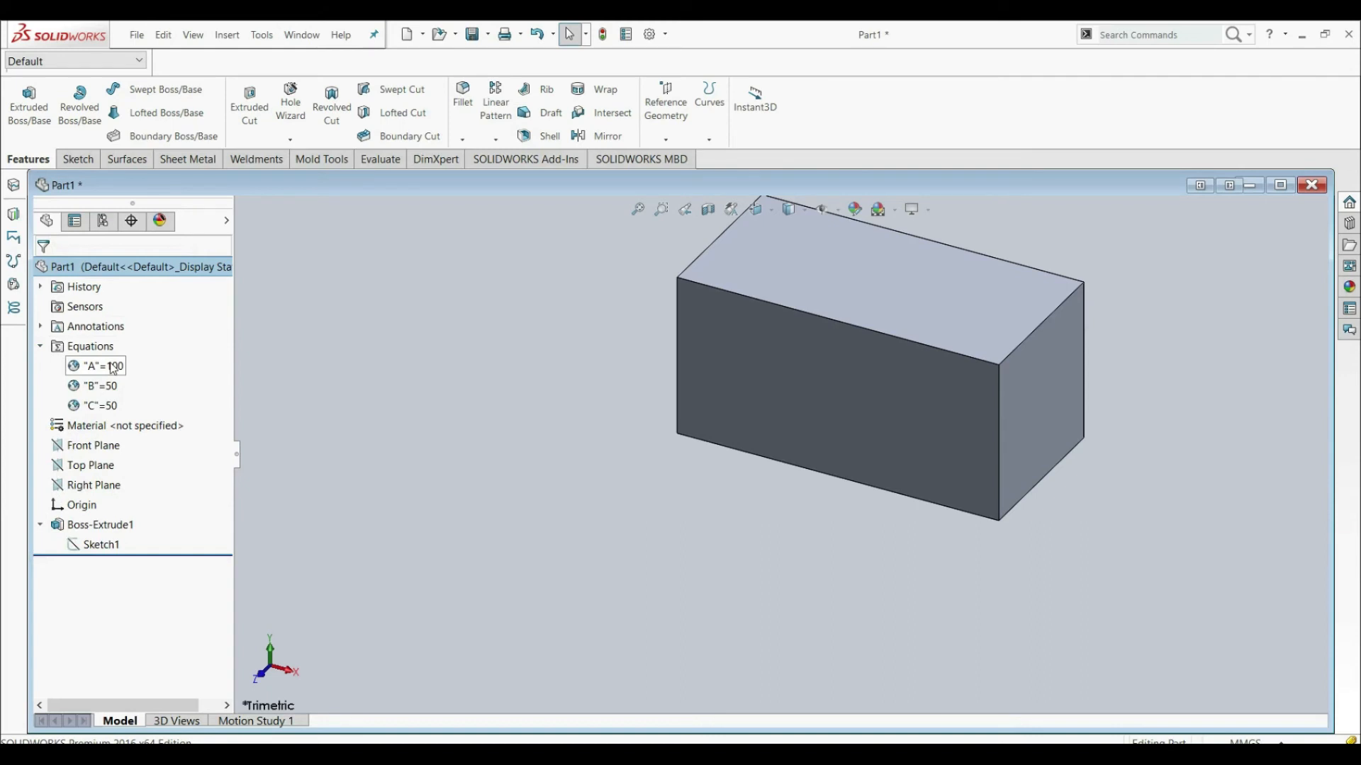
left_click(100, 405)
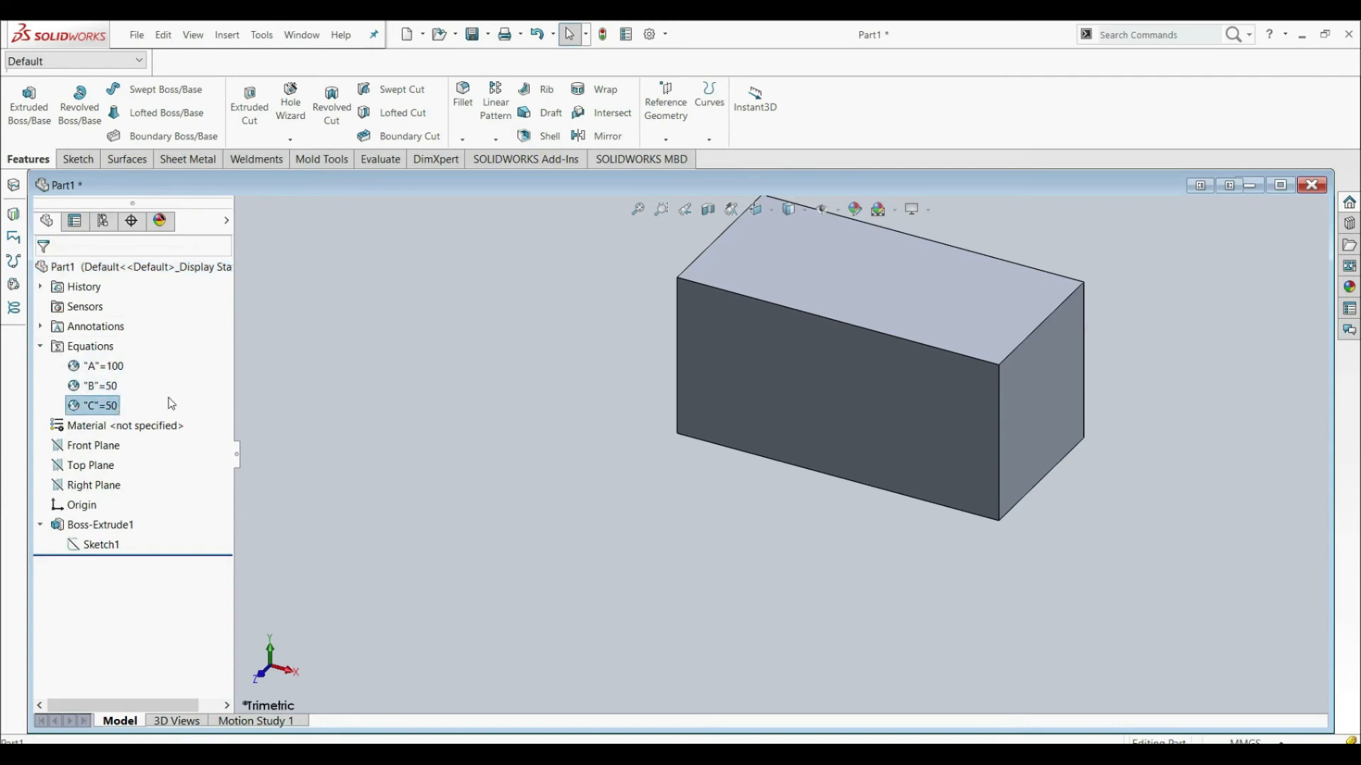
mouse_move(157, 401)
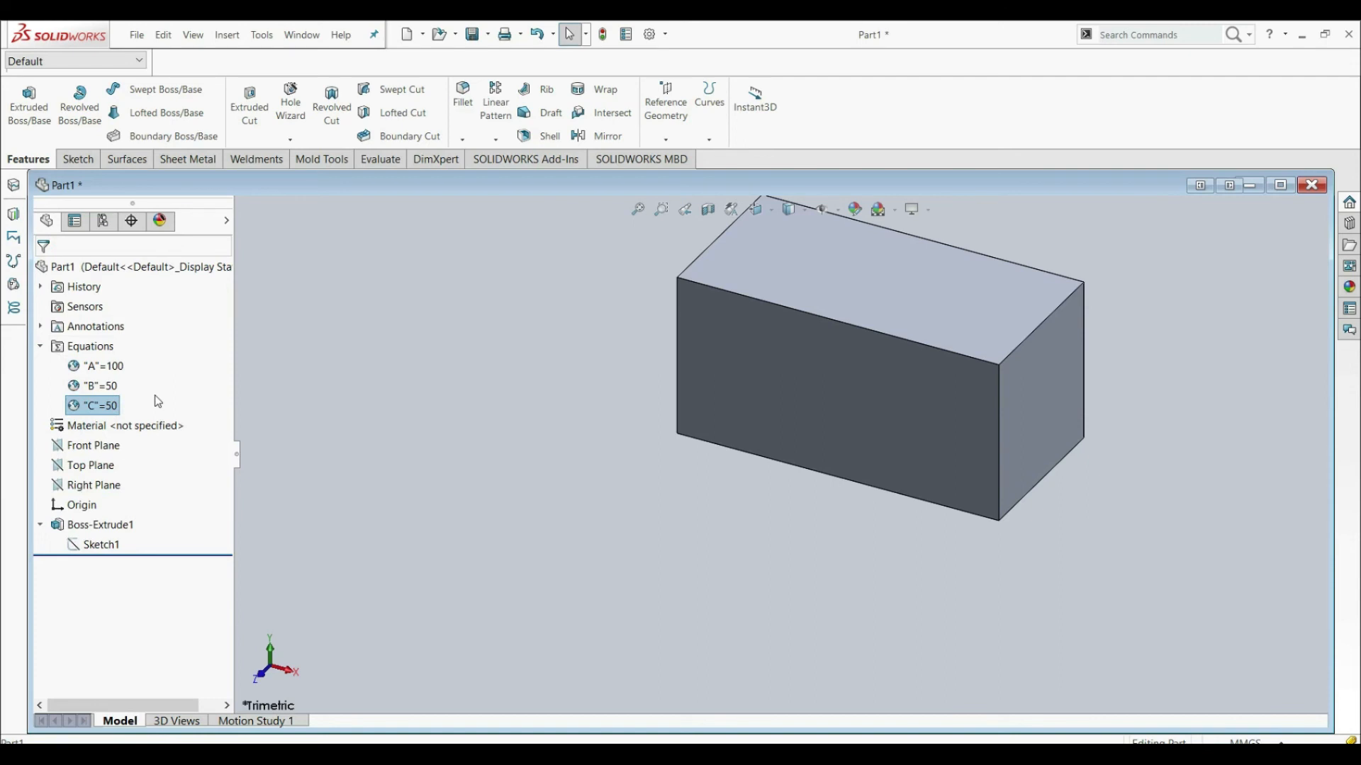
right_click(89, 345)
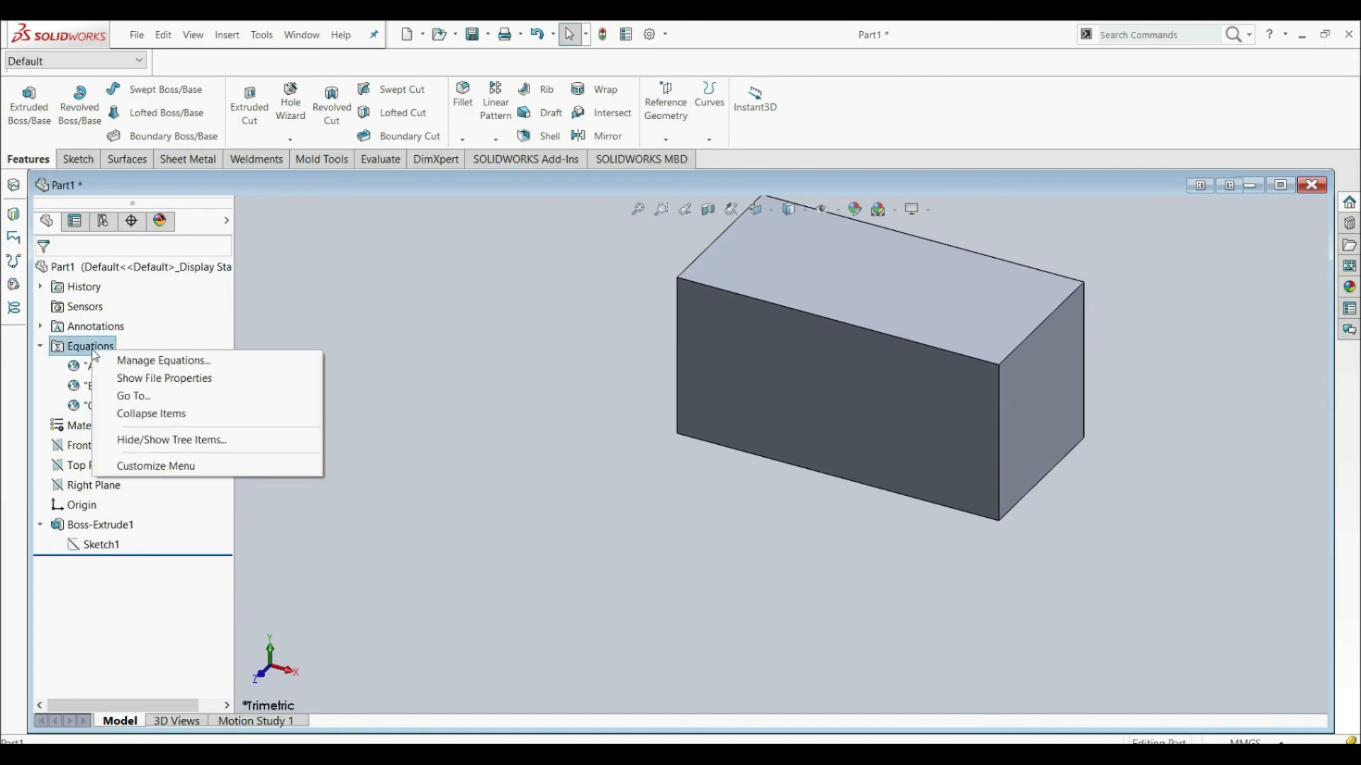
left_click(162, 360)
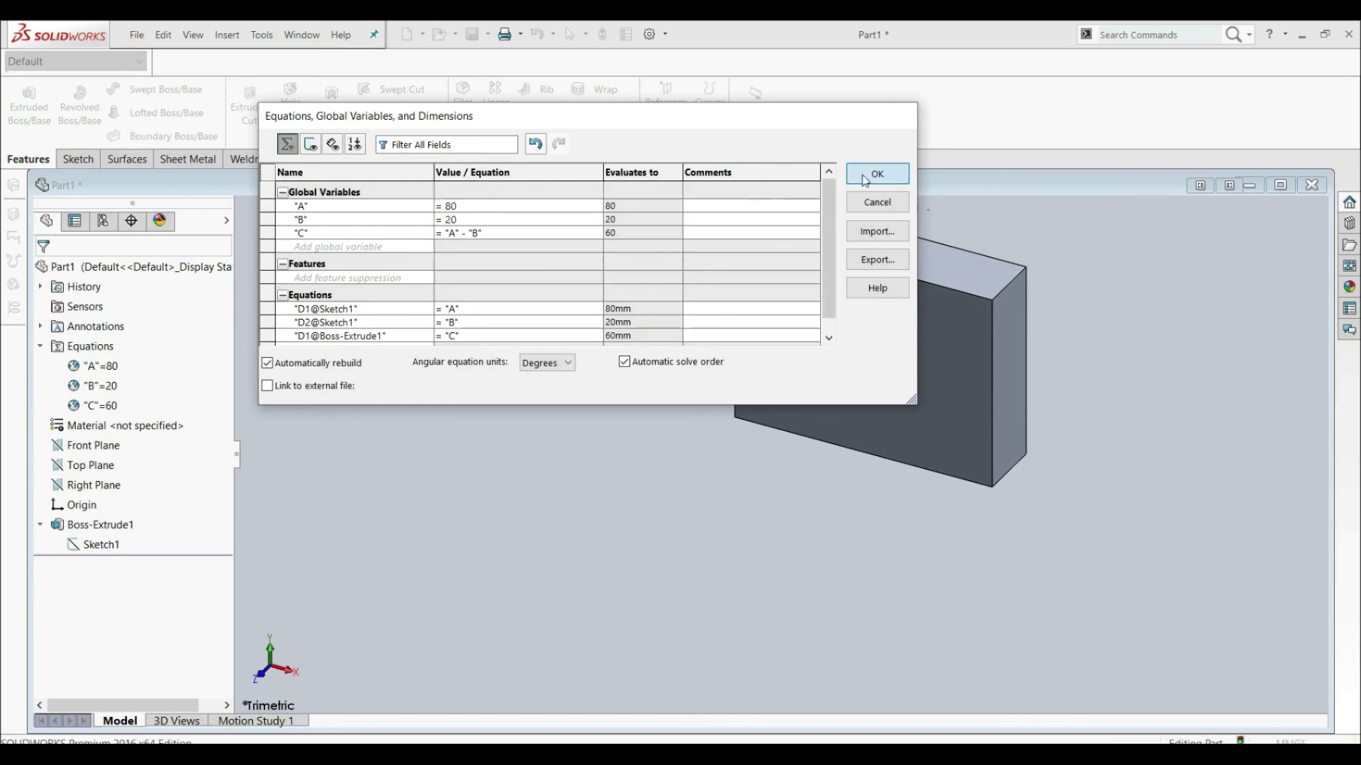
left_click(876, 174)
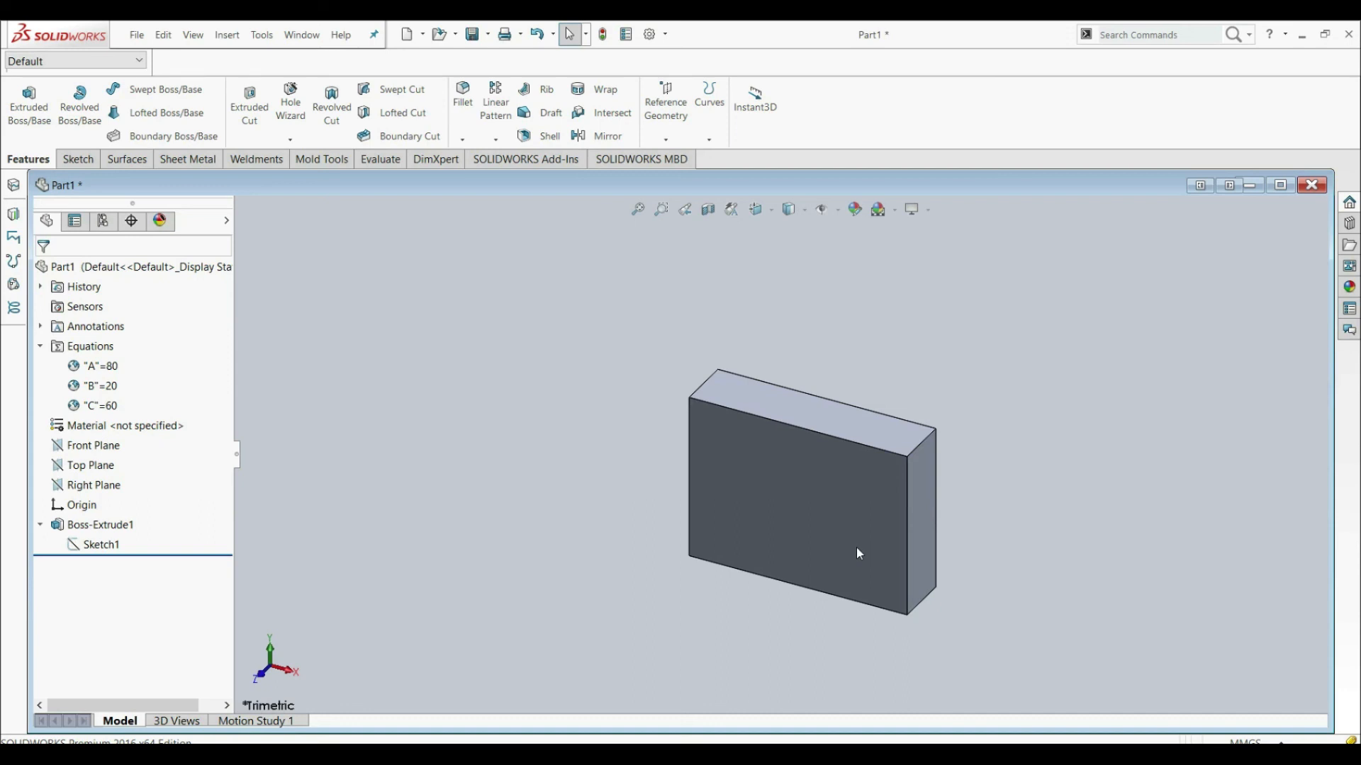
mouse_move(1046, 569)
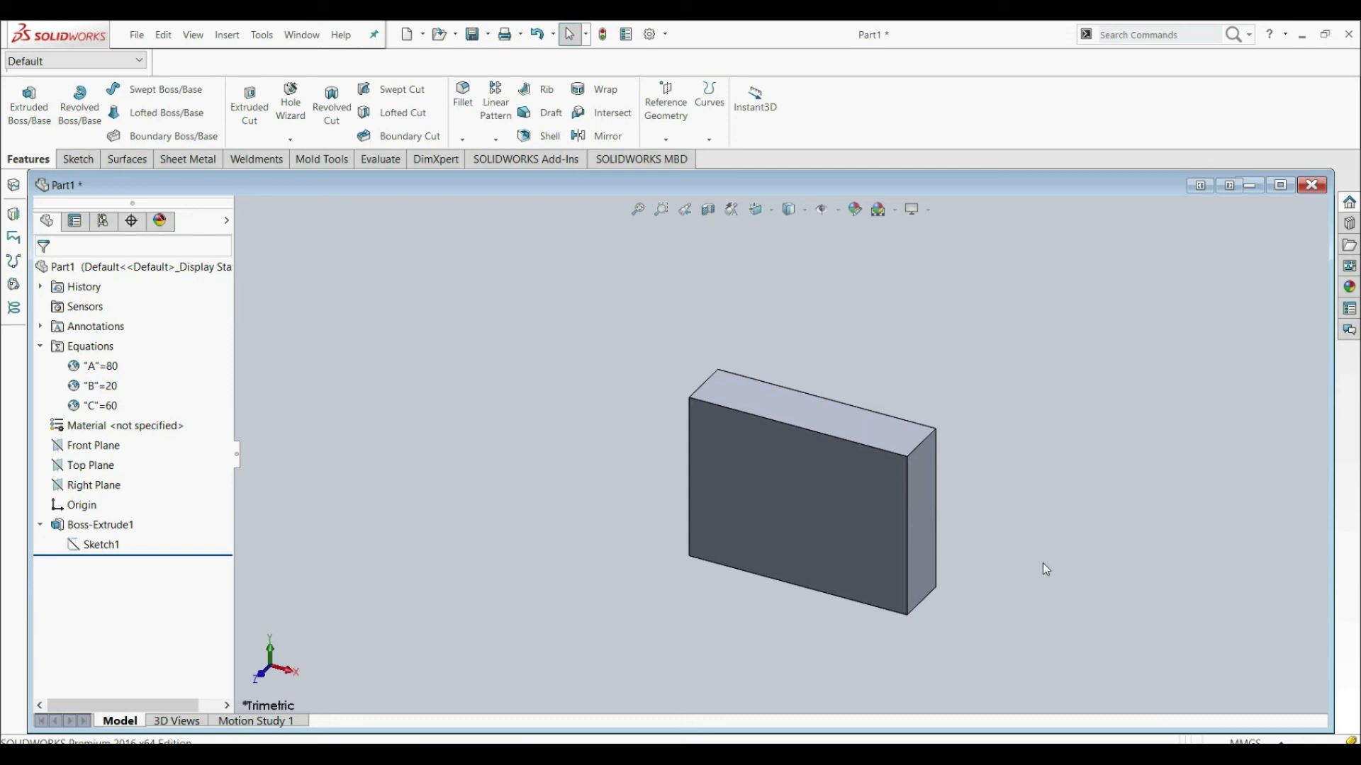